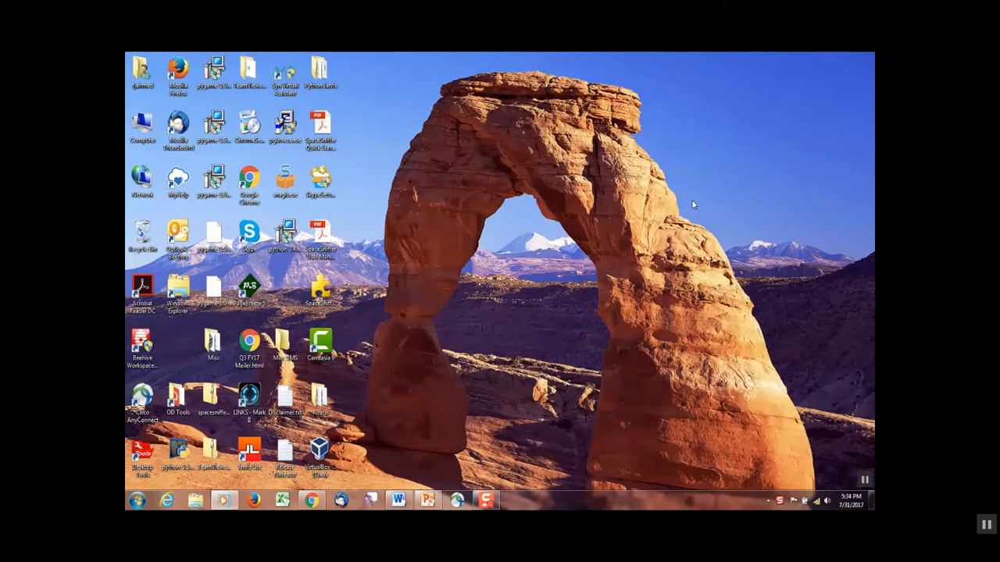
{"action": "mouse_move", "coordinate": [342, 318]}
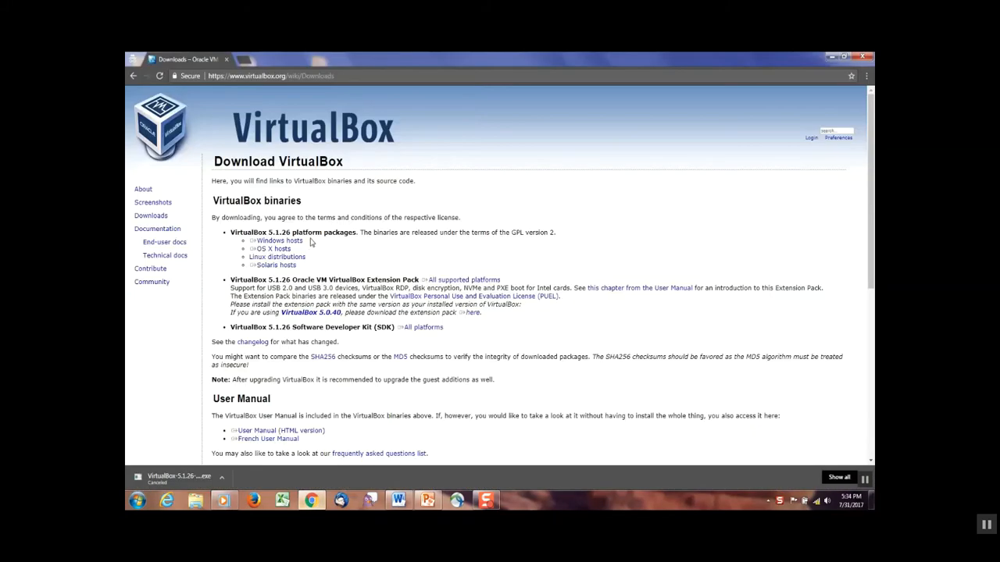
- Select the Chrome address bar on the VirtualBox downloads page
{"action": "left_click", "coordinate": [273, 76]}
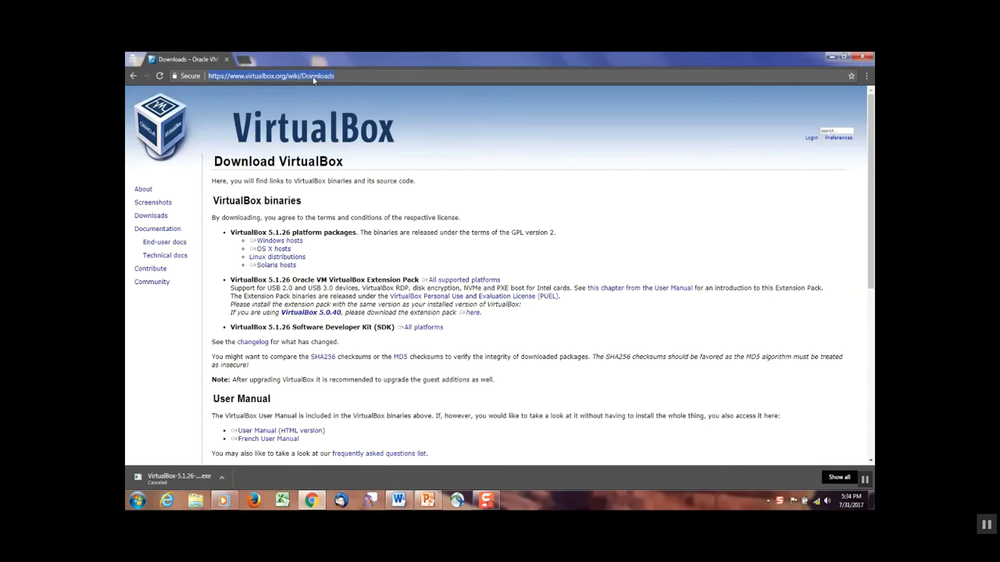
{"action": "mouse_move", "coordinate": [365, 142]}
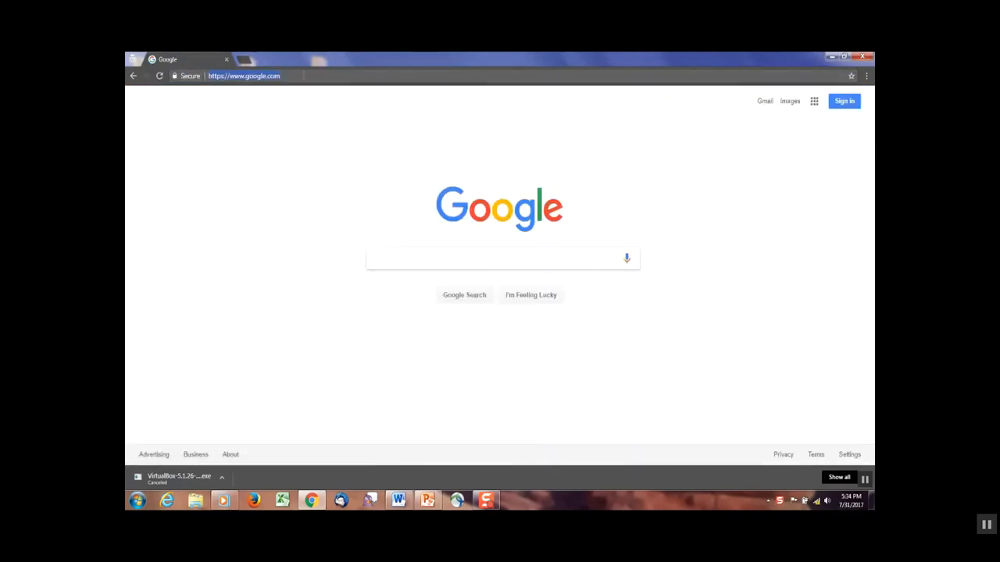
- Search Google for 'install virtual box'
{"action": "type", "text": "install"}
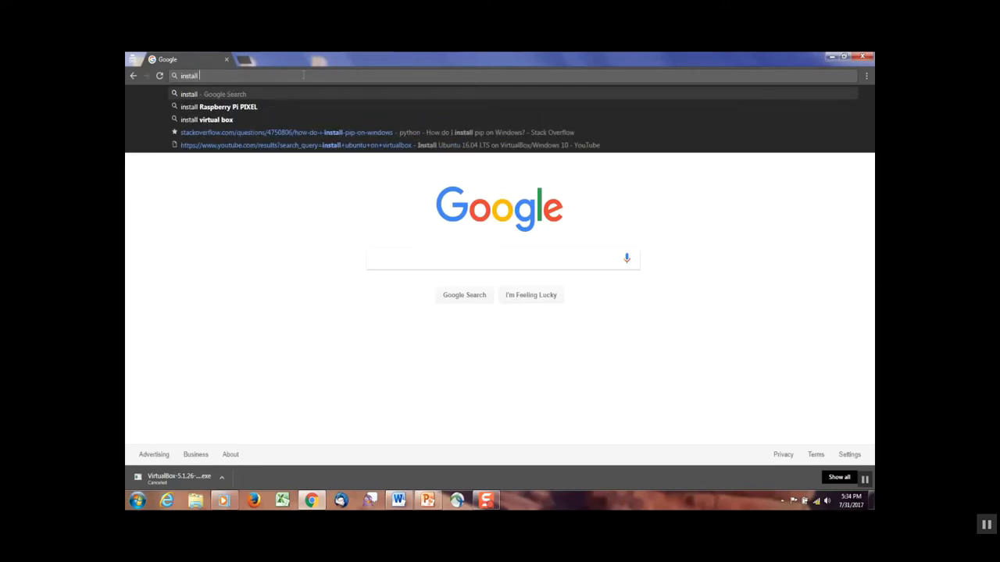
{"action": "type", "text": "virtual box"}
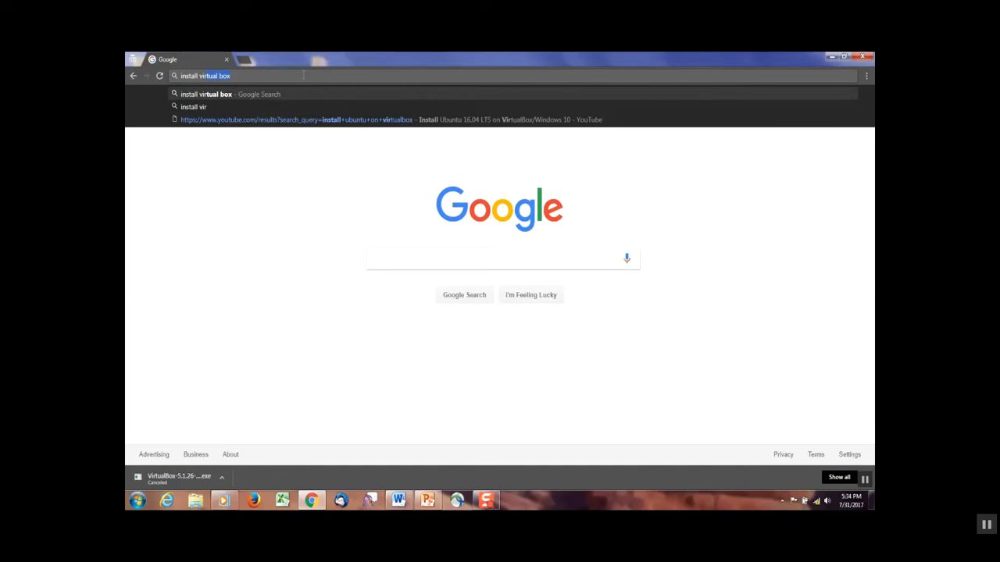
{"action": "key", "text": "enter"}
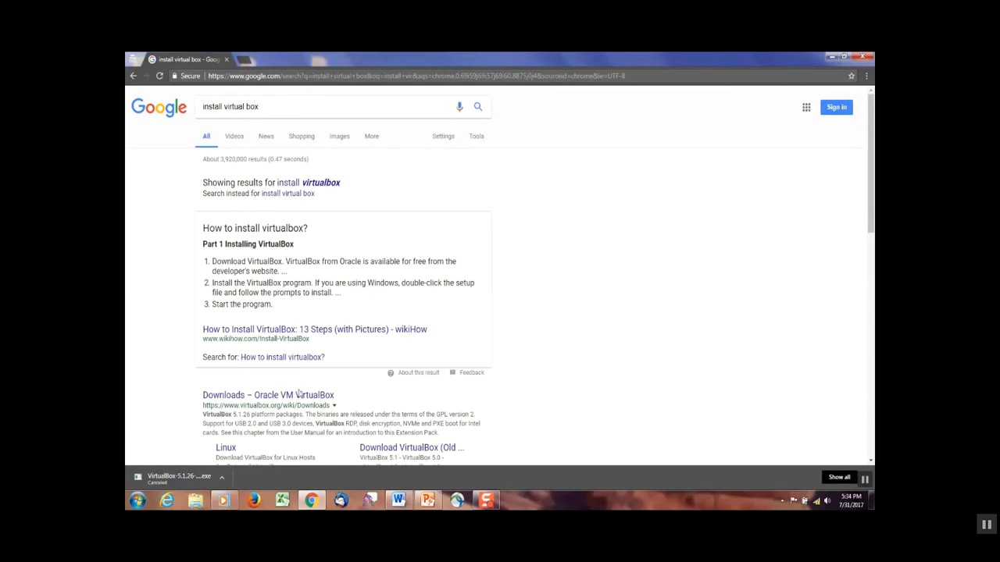
- Open the Oracle downloads result and download the VirtualBox 5.1.26 Windows hosts installer
{"action": "left_click", "coordinate": [268, 395]}
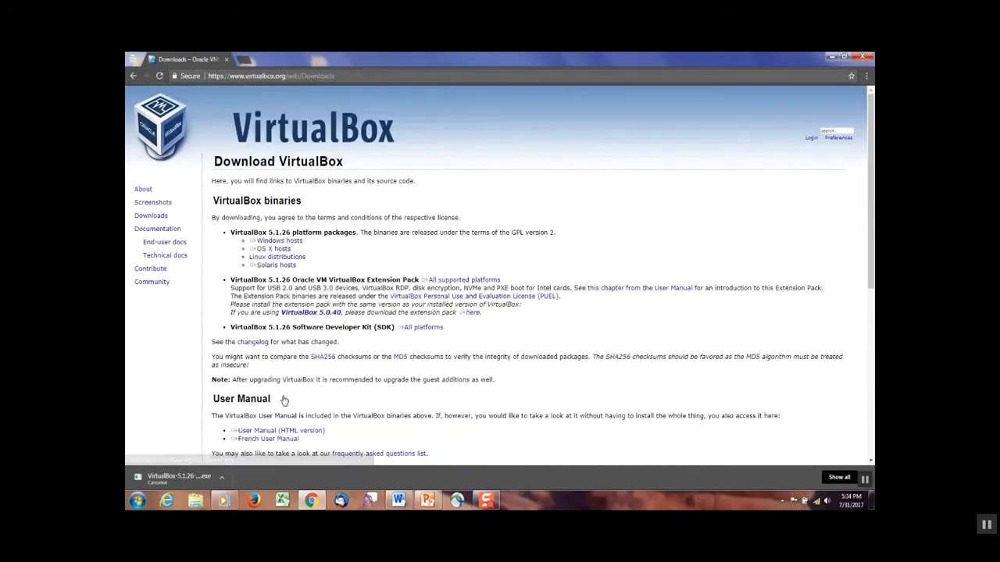
{"action": "left_click", "coordinate": [274, 249]}
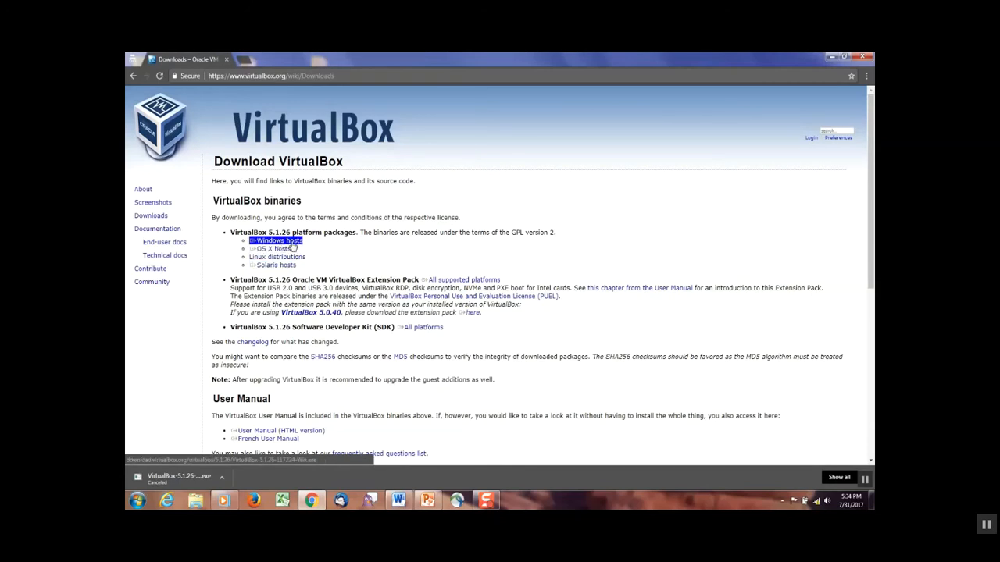
{"action": "left_click", "coordinate": [273, 264]}
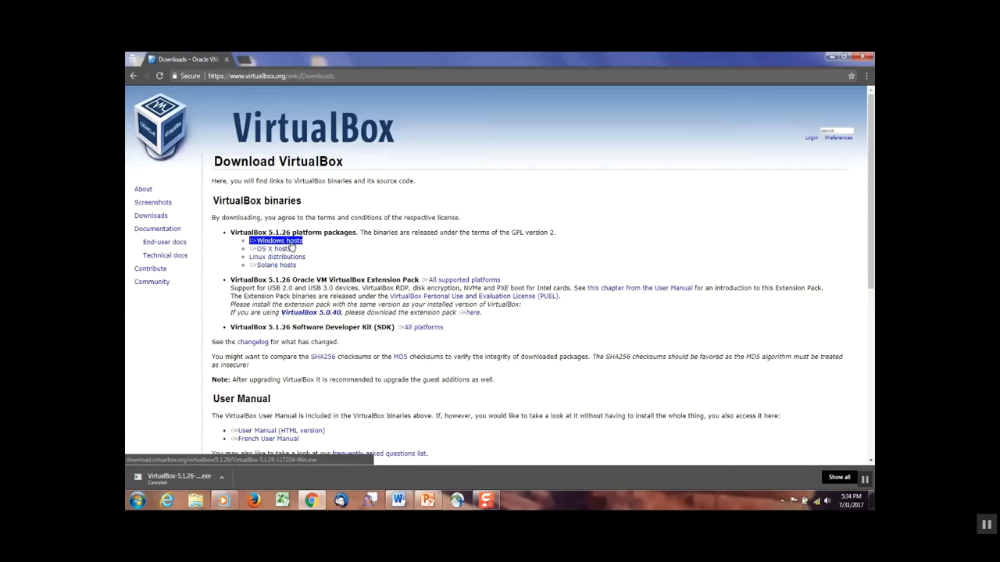
{"action": "left_click", "coordinate": [278, 241]}
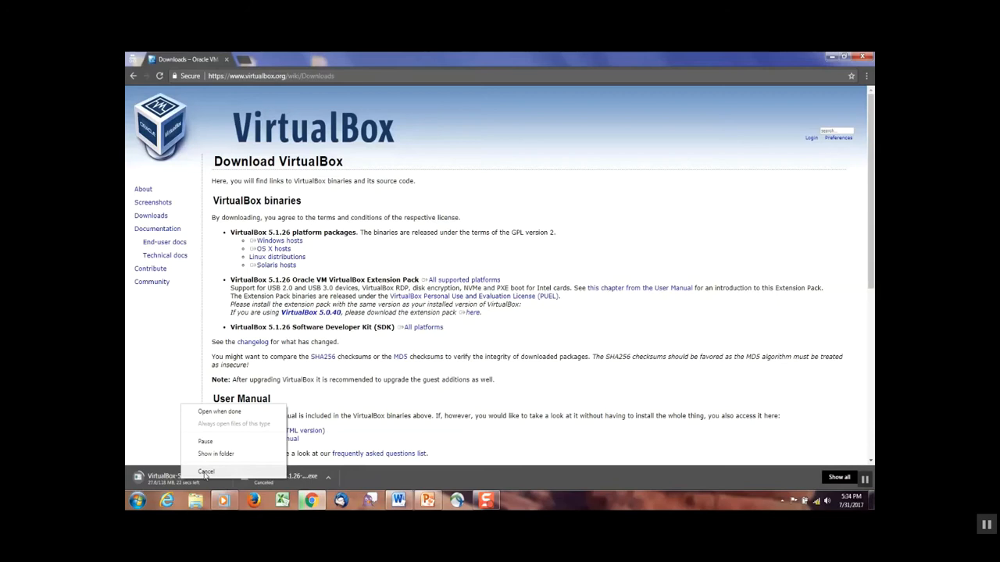
{"action": "mouse_move", "coordinate": [215, 453]}
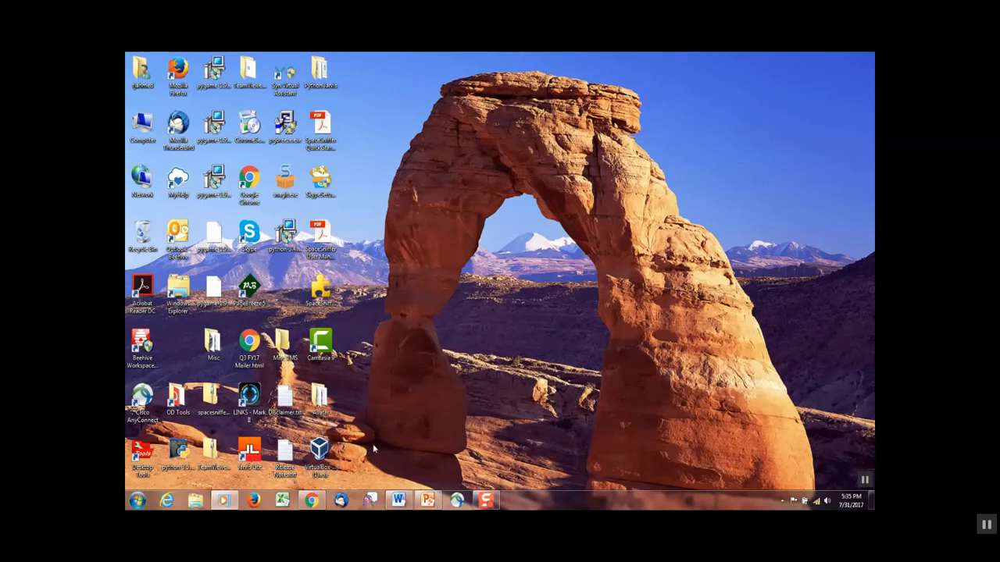
{"action": "mouse_move", "coordinate": [404, 447]}
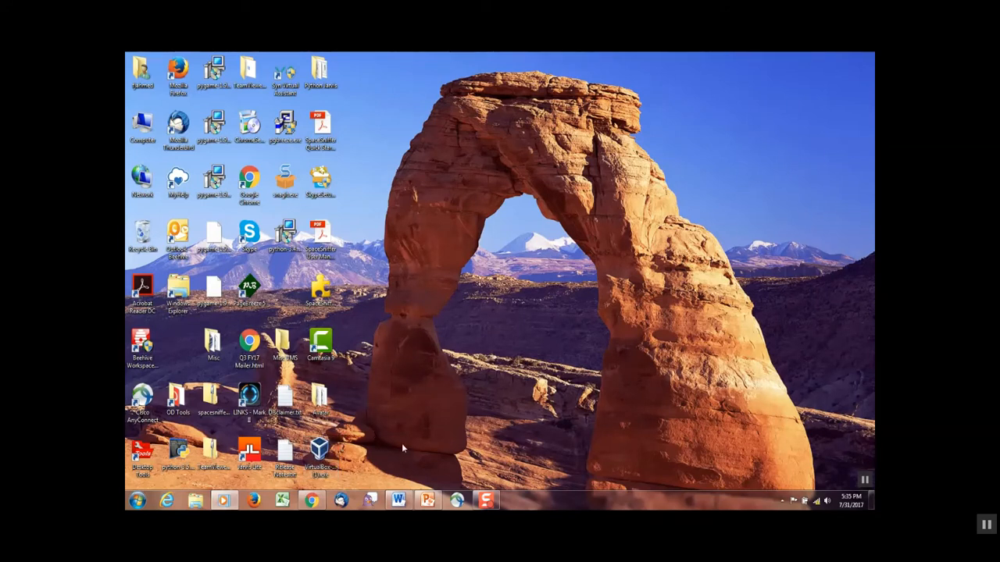
{"action": "mouse_move", "coordinate": [320, 457]}
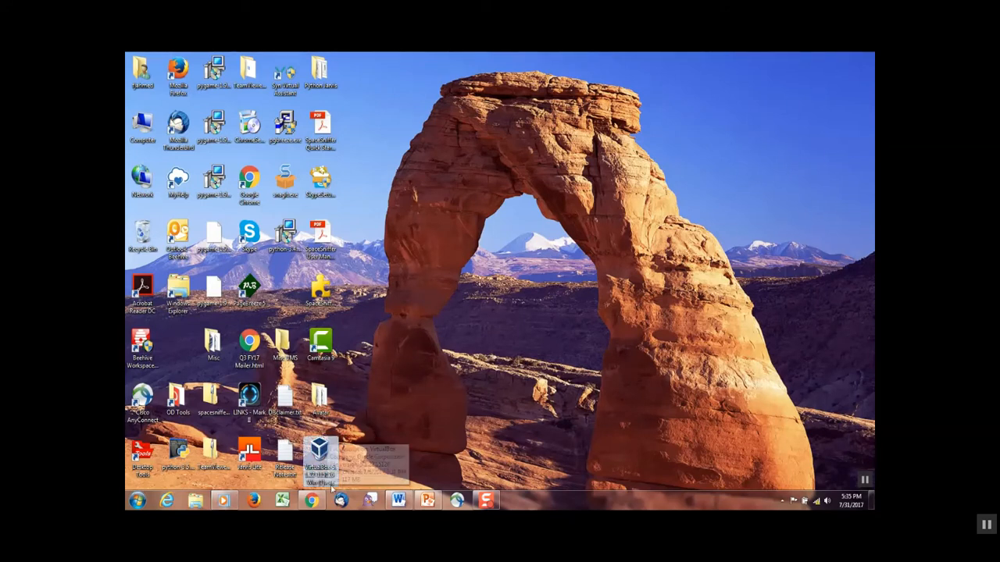
{"action": "mouse_move", "coordinate": [322, 457]}
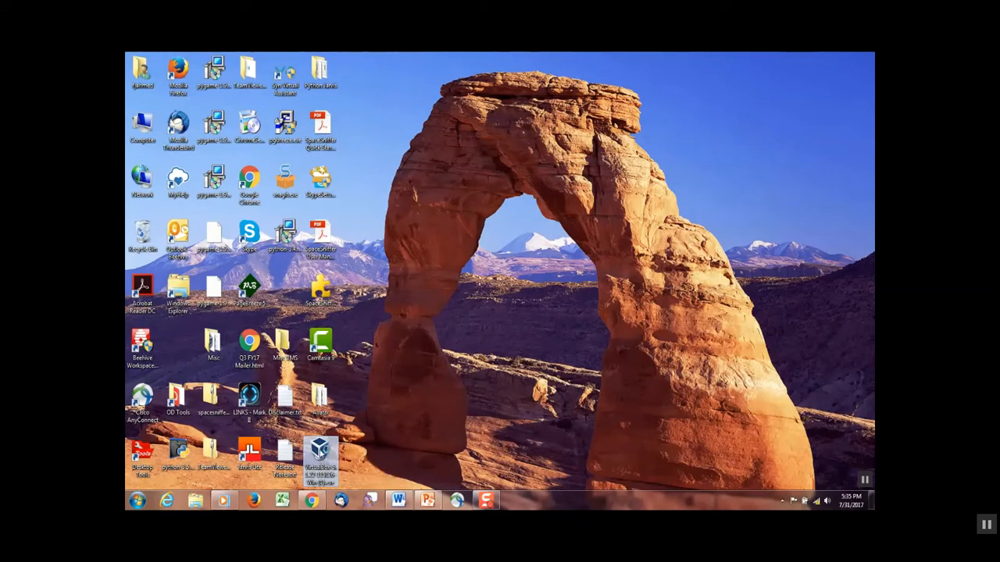
- Launch the desktop VirtualBox installer and allow it past the security warning
{"action": "double_click", "coordinate": [320, 453]}
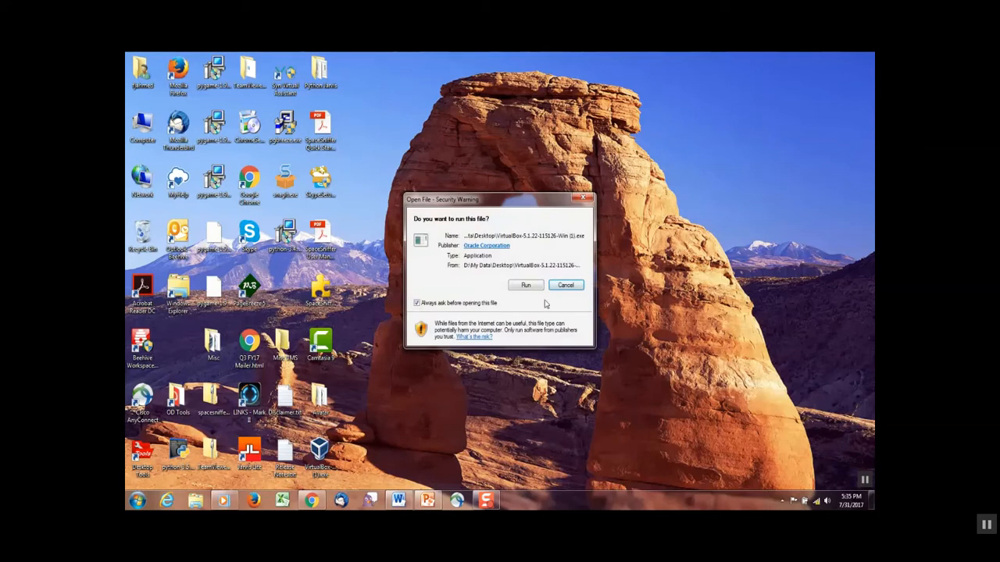
{"action": "left_click", "coordinate": [525, 284]}
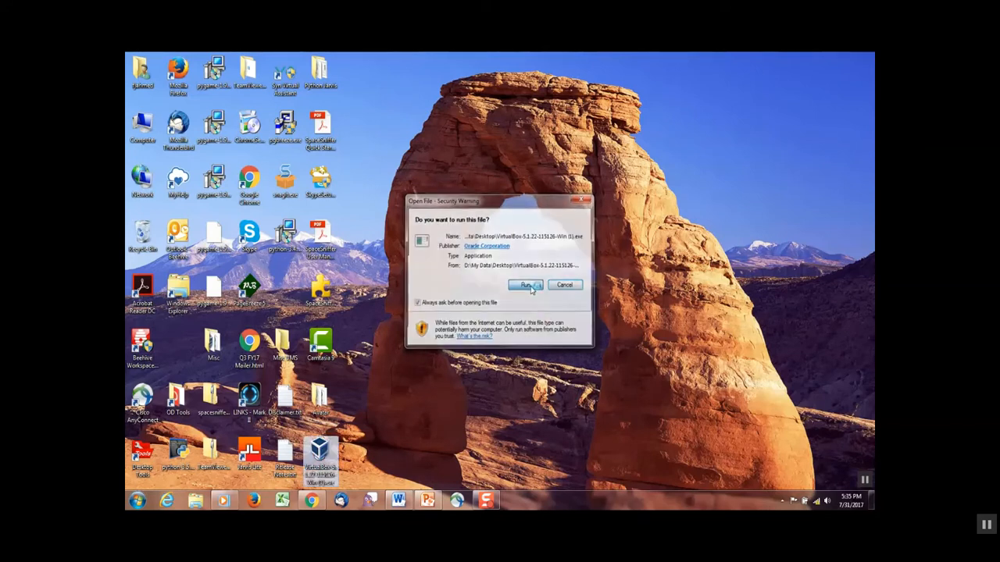
- Keep default features and all shortcuts, and accept the temporary network interface reset
{"action": "left_click", "coordinate": [528, 285]}
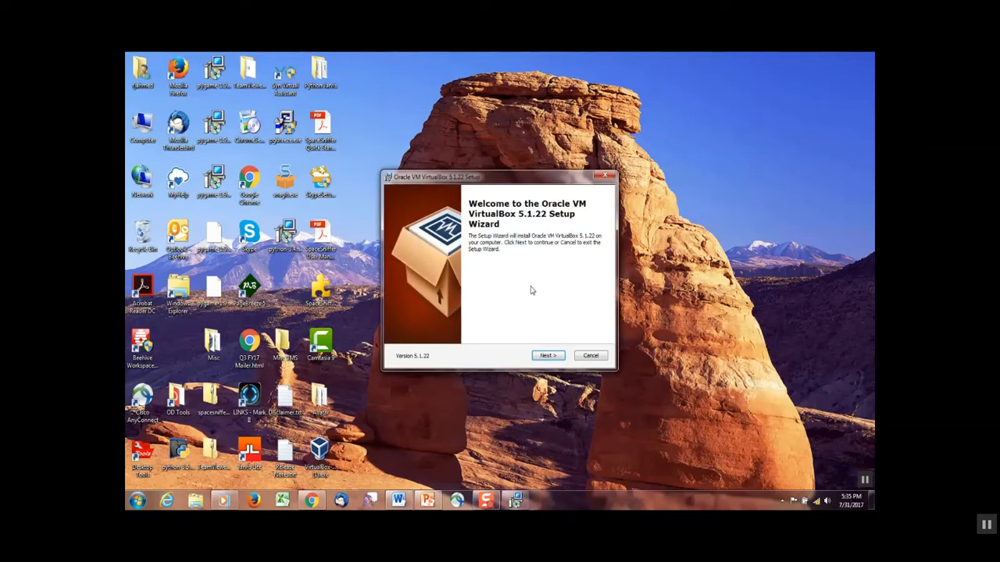
{"action": "mouse_move", "coordinate": [537, 232]}
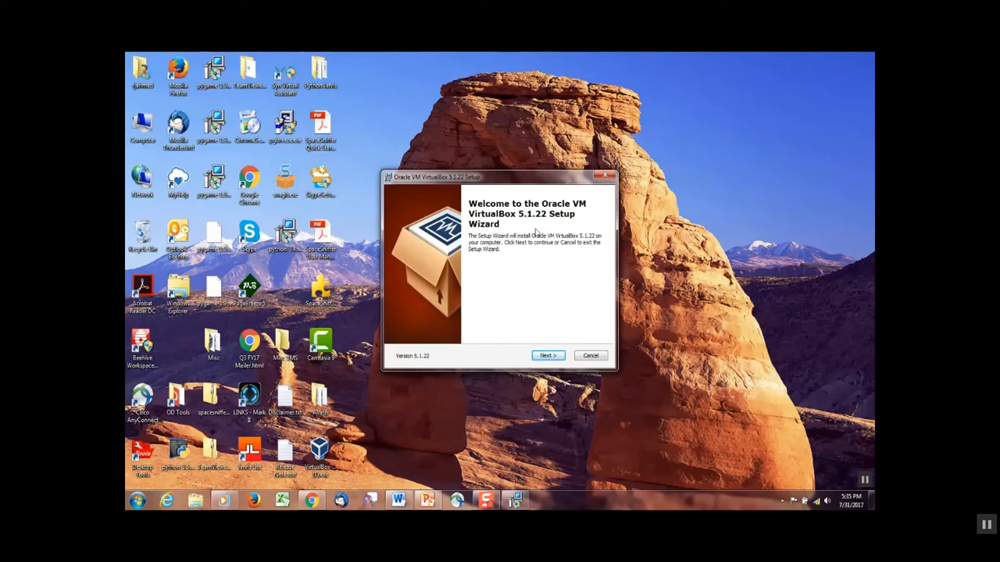
{"action": "mouse_move", "coordinate": [538, 227]}
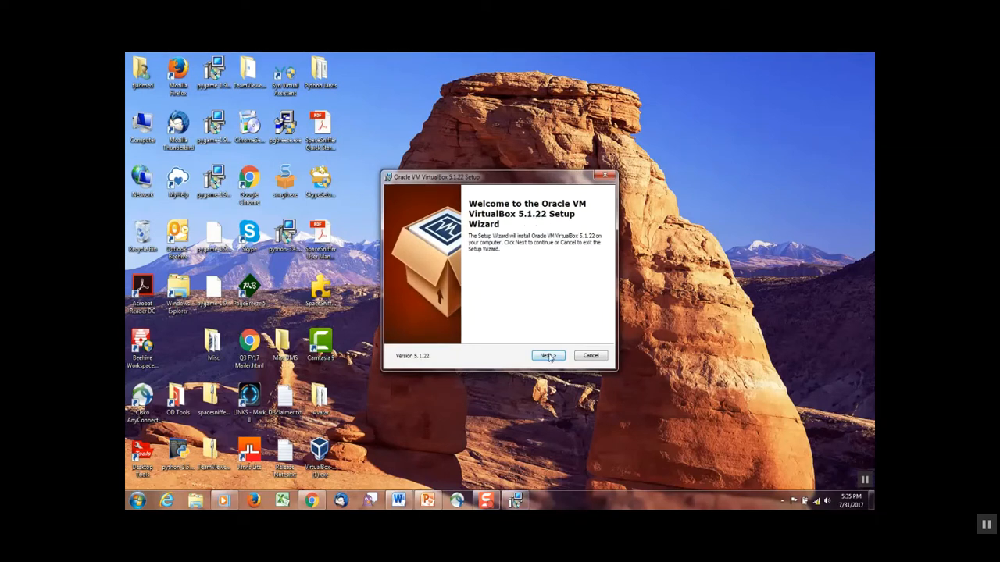
{"action": "left_click", "coordinate": [547, 355]}
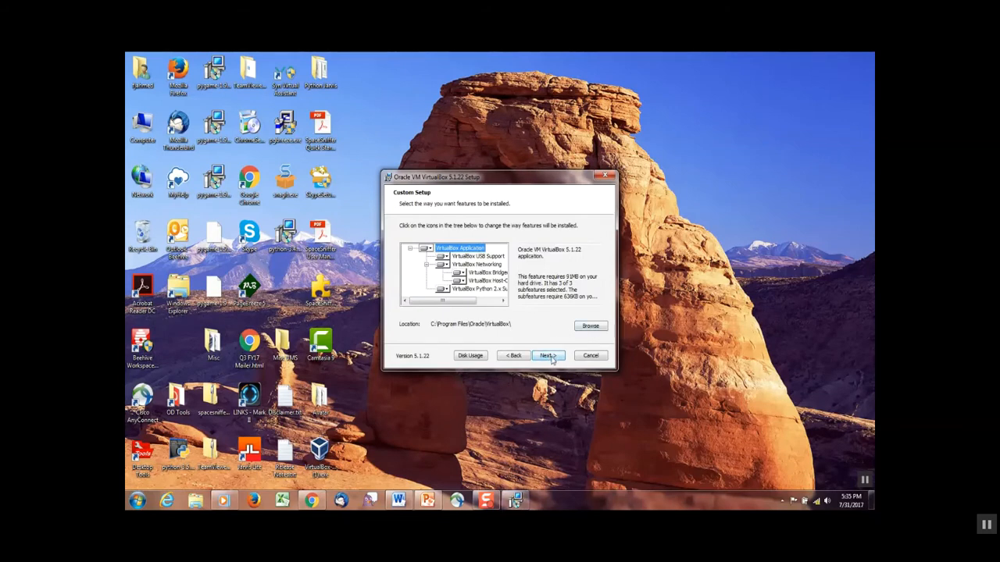
{"action": "left_click", "coordinate": [548, 356]}
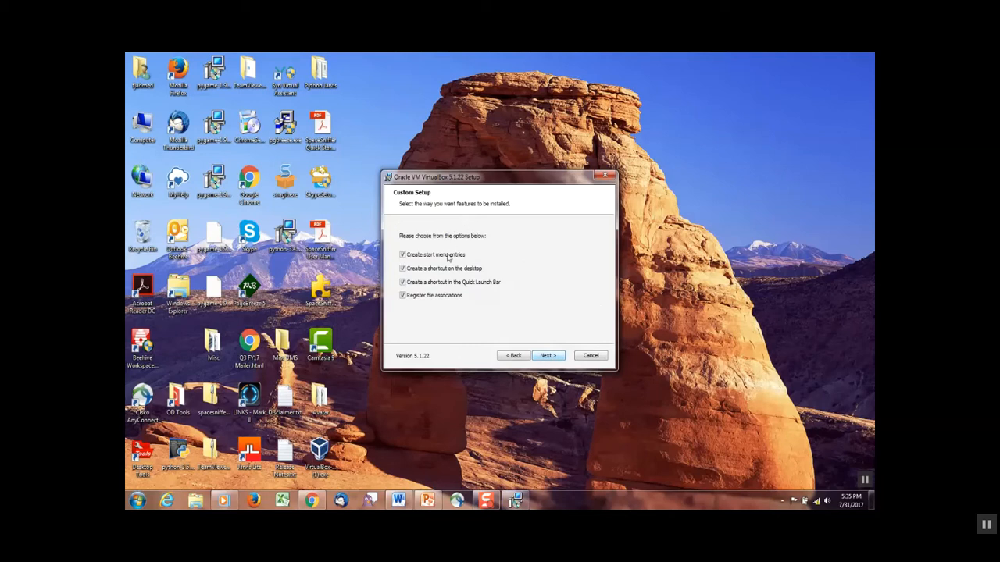
{"action": "left_click", "coordinate": [547, 355]}
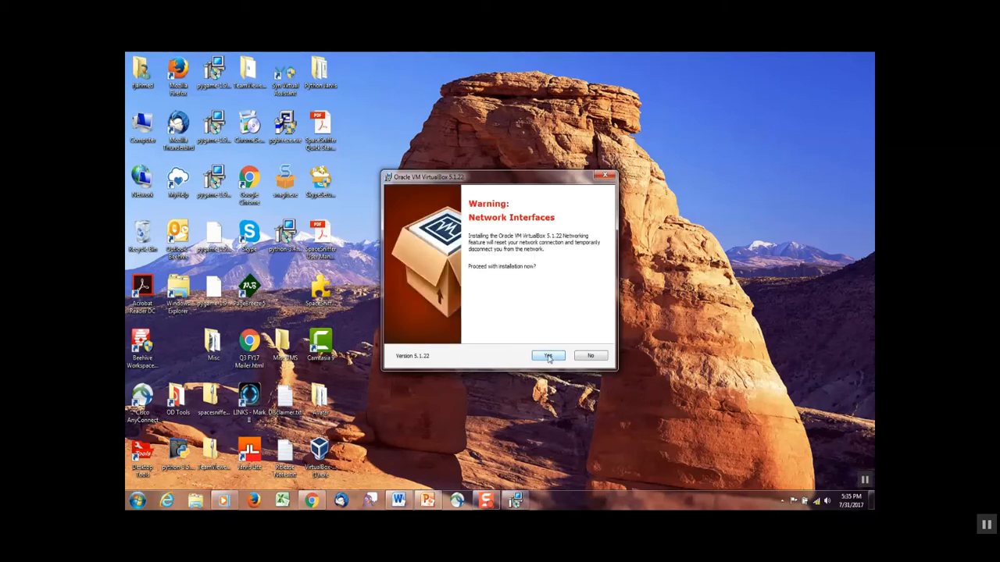
{"action": "left_click", "coordinate": [548, 356]}
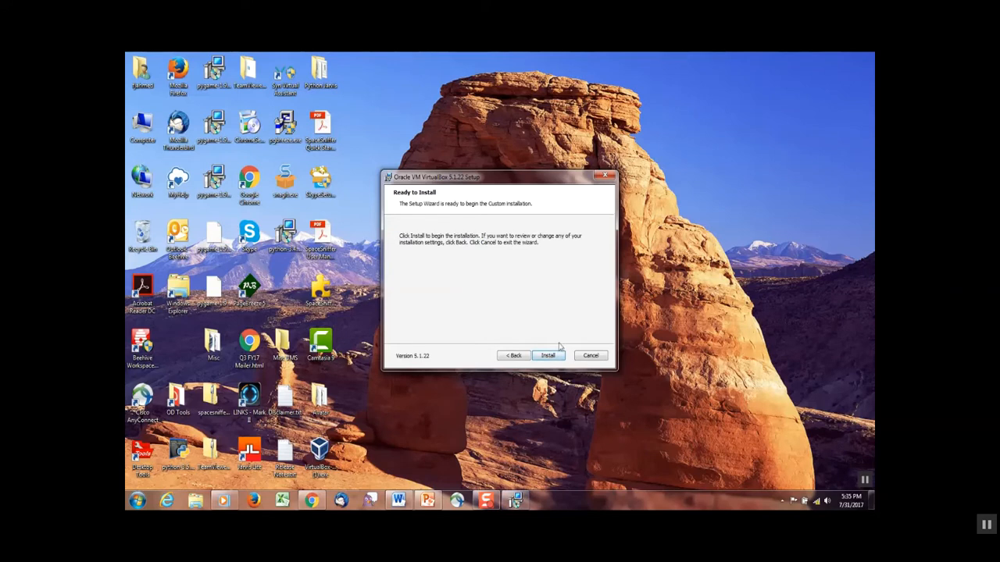
- Install VirtualBox 5.1.22, allow the USB driver, and finish the wizard
{"action": "left_click", "coordinate": [548, 355]}
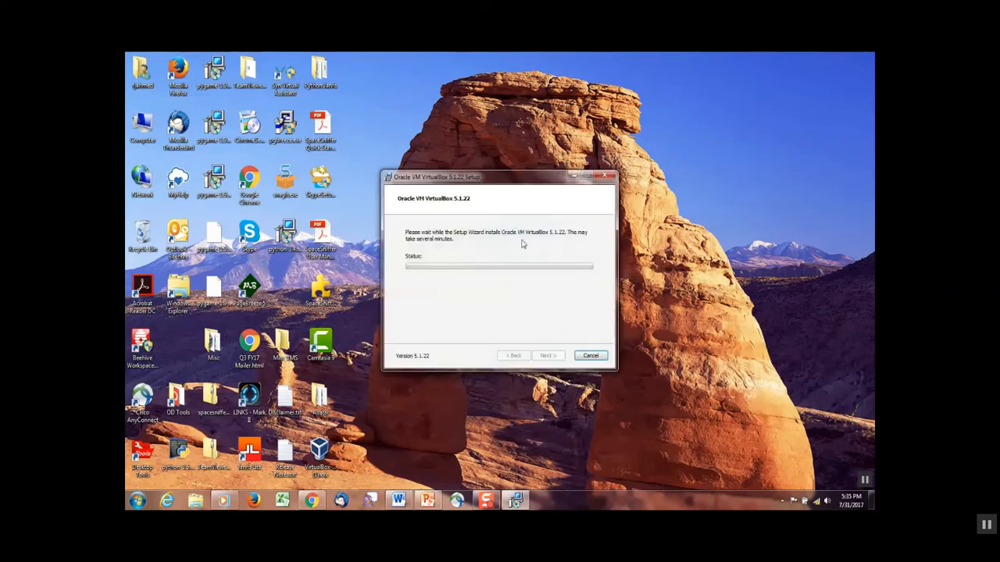
{"action": "mouse_move", "coordinate": [562, 304]}
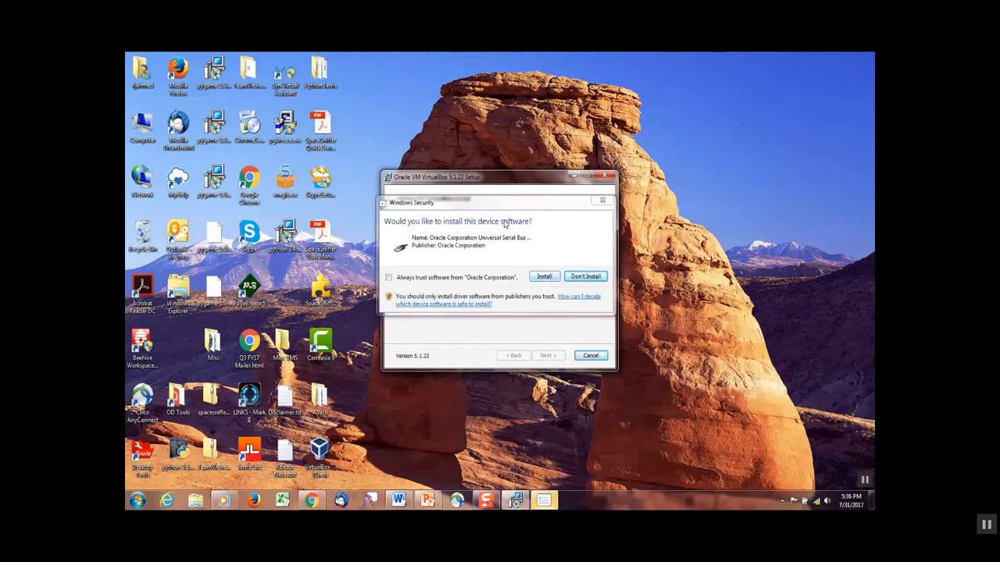
{"action": "left_click", "coordinate": [544, 277]}
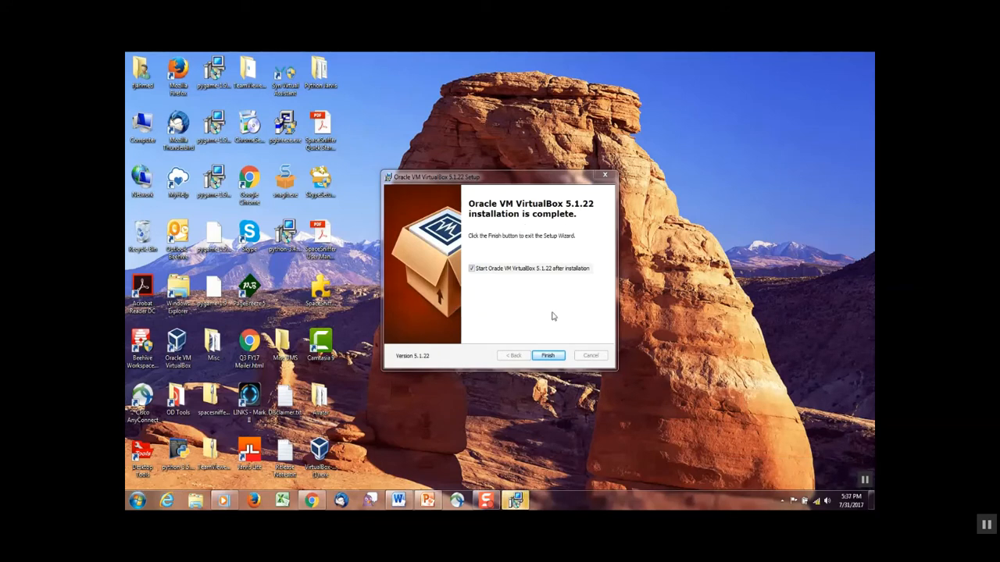
{"action": "left_click", "coordinate": [548, 356]}
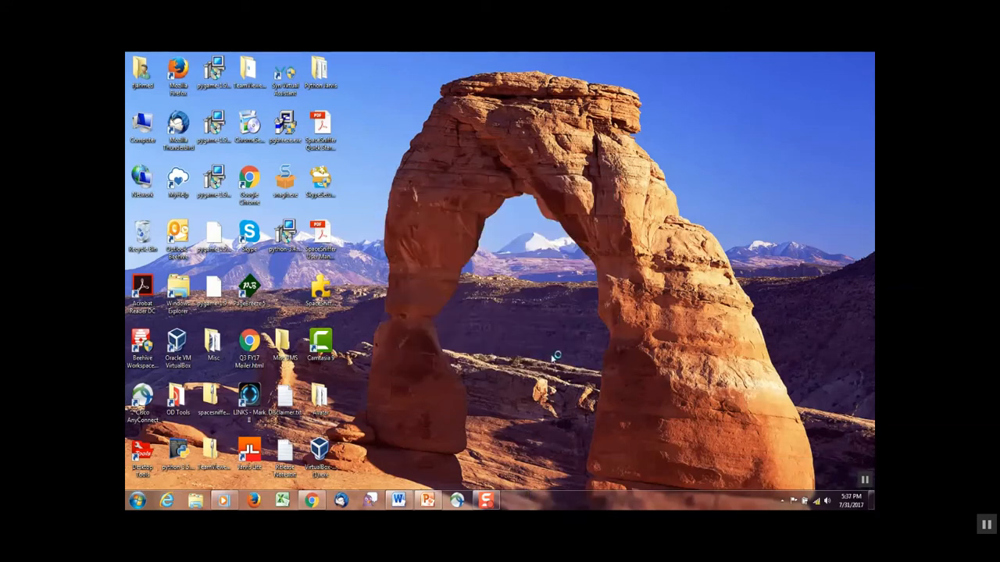
{"action": "mouse_move", "coordinate": [492, 314]}
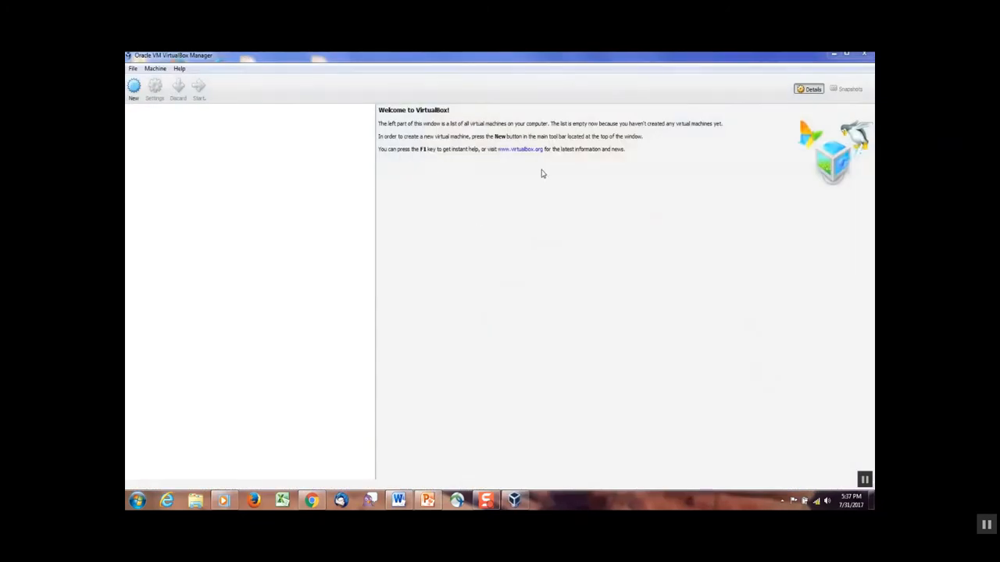
{"action": "mouse_move", "coordinate": [455, 240]}
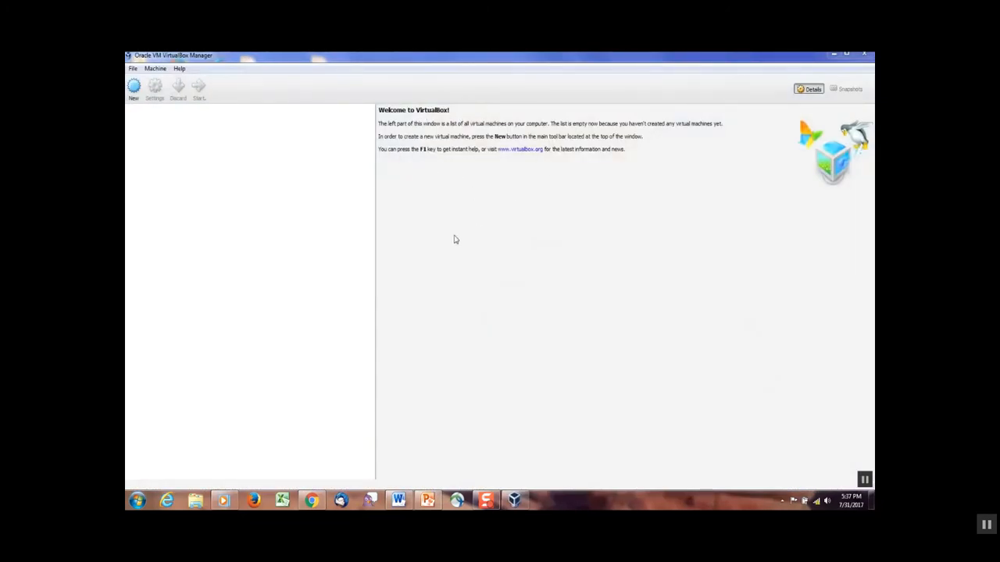
{"action": "mouse_move", "coordinate": [553, 243]}
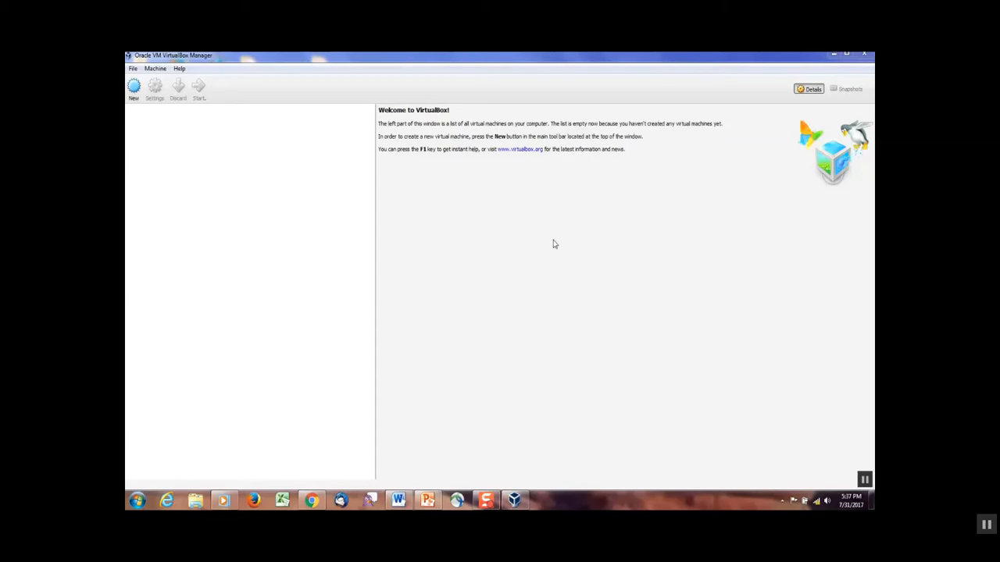
{"action": "mouse_move", "coordinate": [449, 179]}
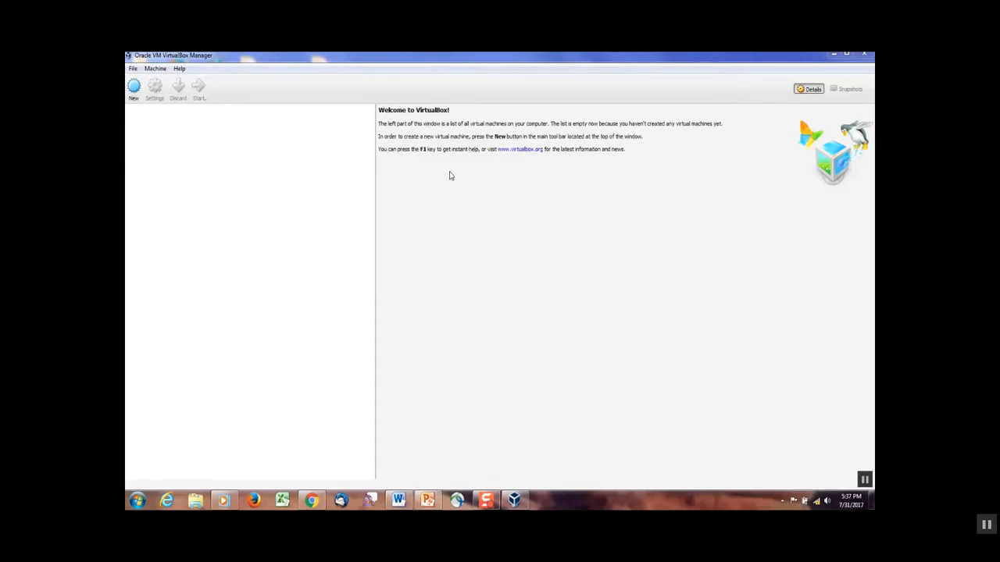
{"action": "mouse_move", "coordinate": [236, 144]}
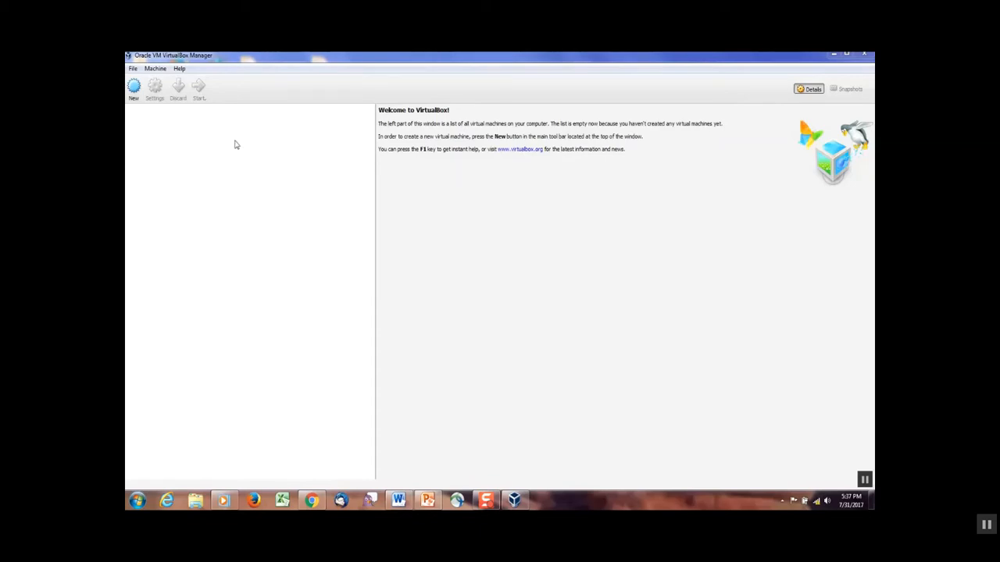
- Expand the Machine menu in the empty VirtualBox Manager
{"action": "left_click", "coordinate": [155, 69]}
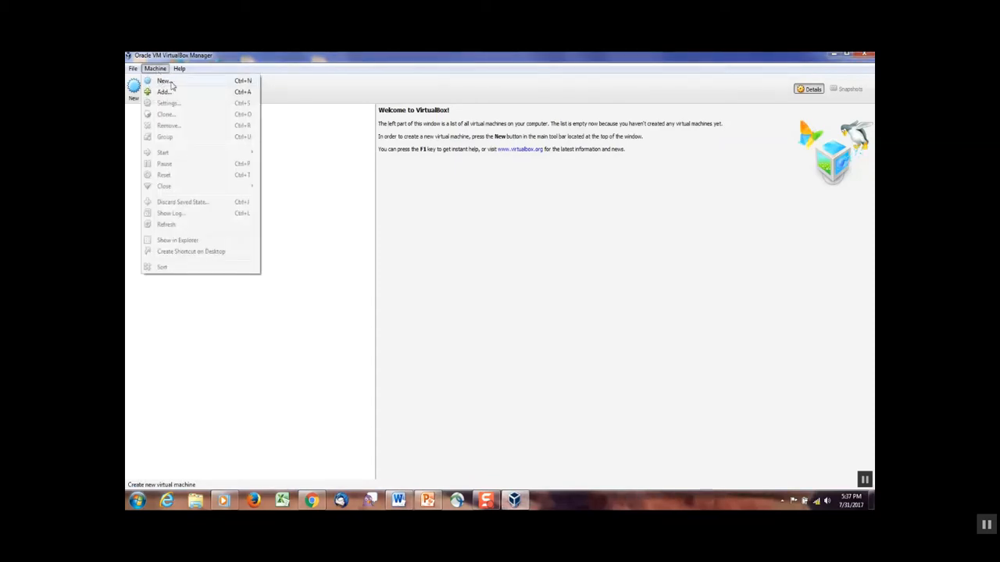
- Start a new machine named PIXEL with type Linux and version Other Linux (64-bit)
{"action": "left_click", "coordinate": [163, 80]}
{"action": "type", "text": "PIXEL"}
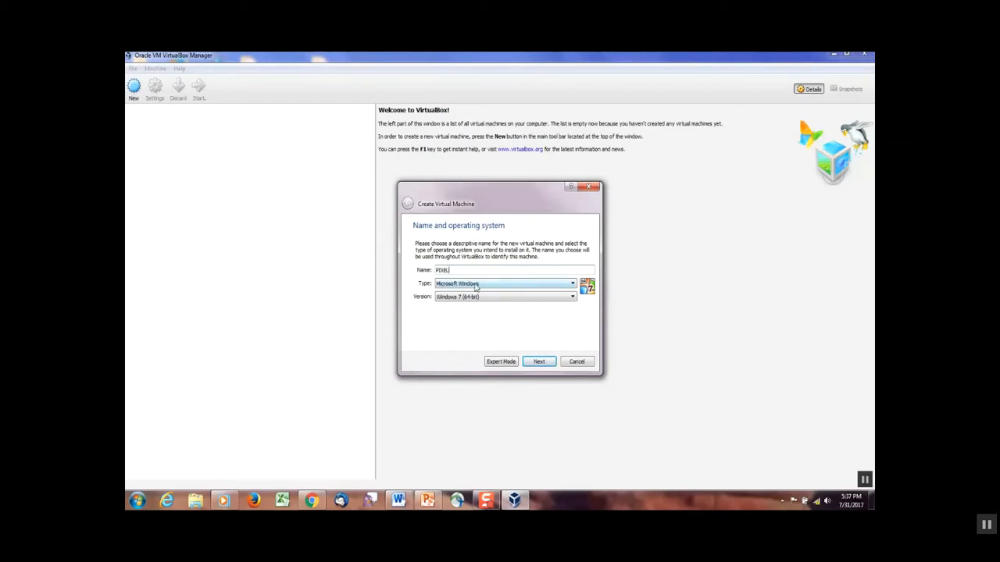
{"action": "left_click", "coordinate": [572, 284]}
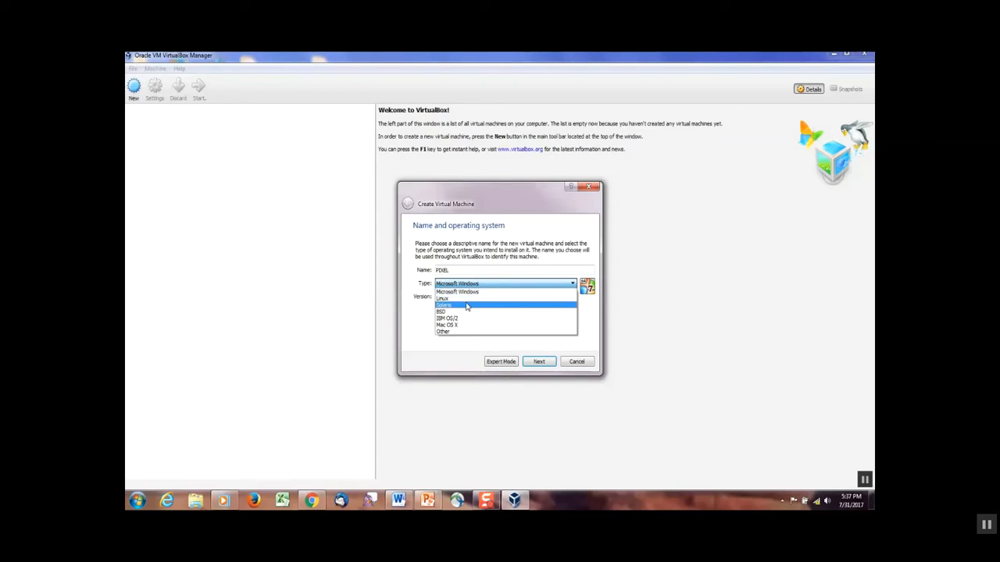
{"action": "left_click", "coordinate": [443, 299]}
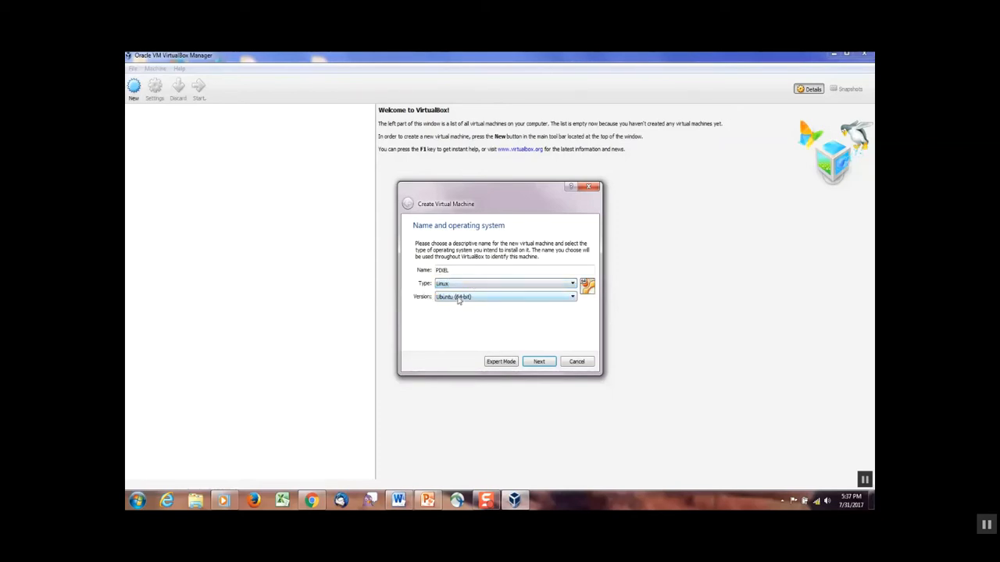
{"action": "left_click", "coordinate": [572, 296]}
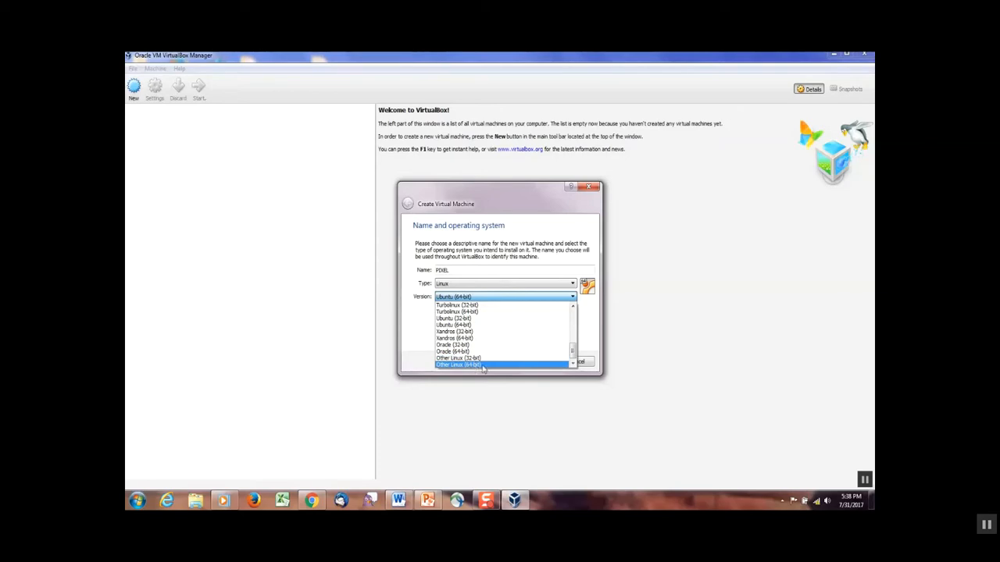
{"action": "mouse_move", "coordinate": [480, 367]}
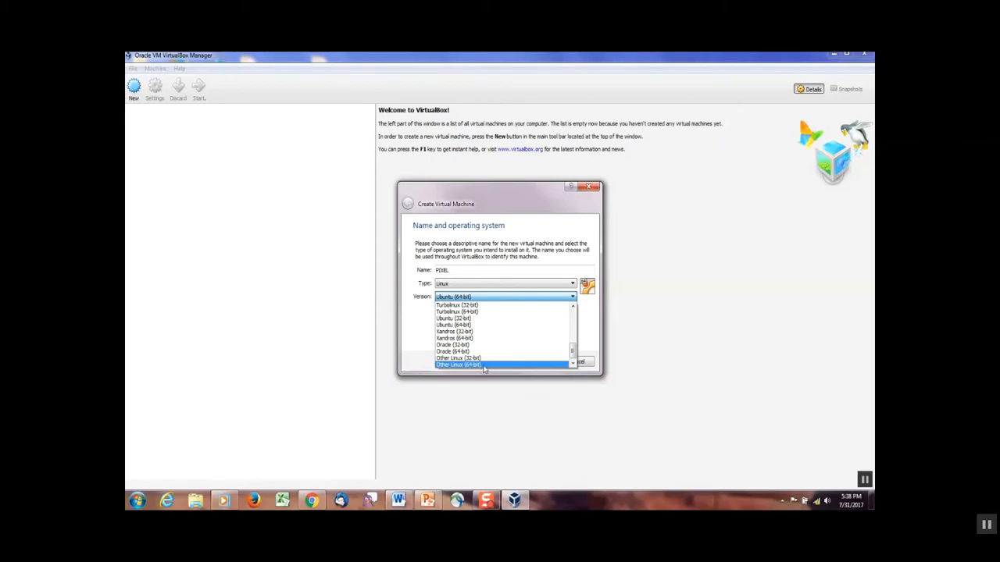
{"action": "mouse_move", "coordinate": [479, 369]}
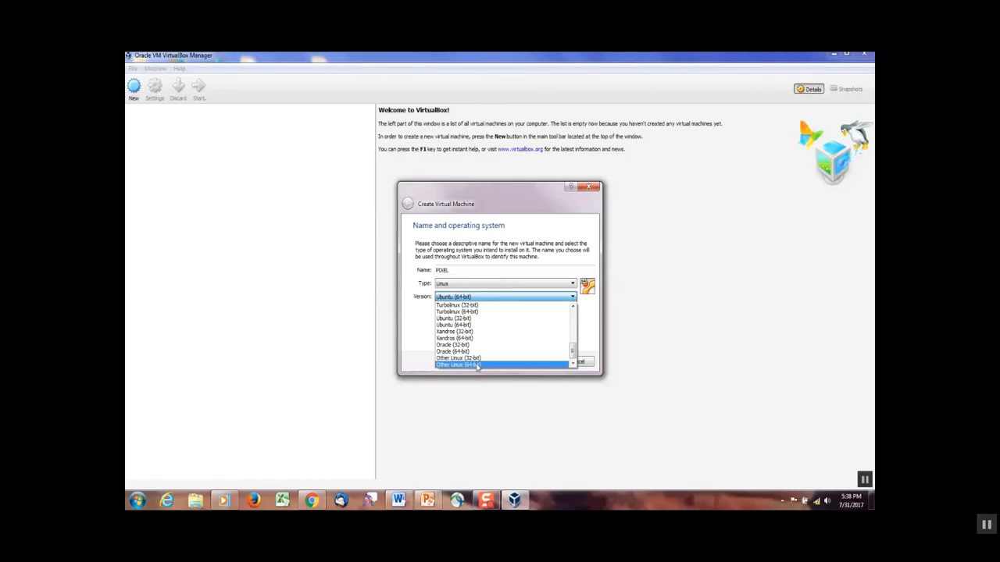
{"action": "left_click", "coordinate": [457, 364]}
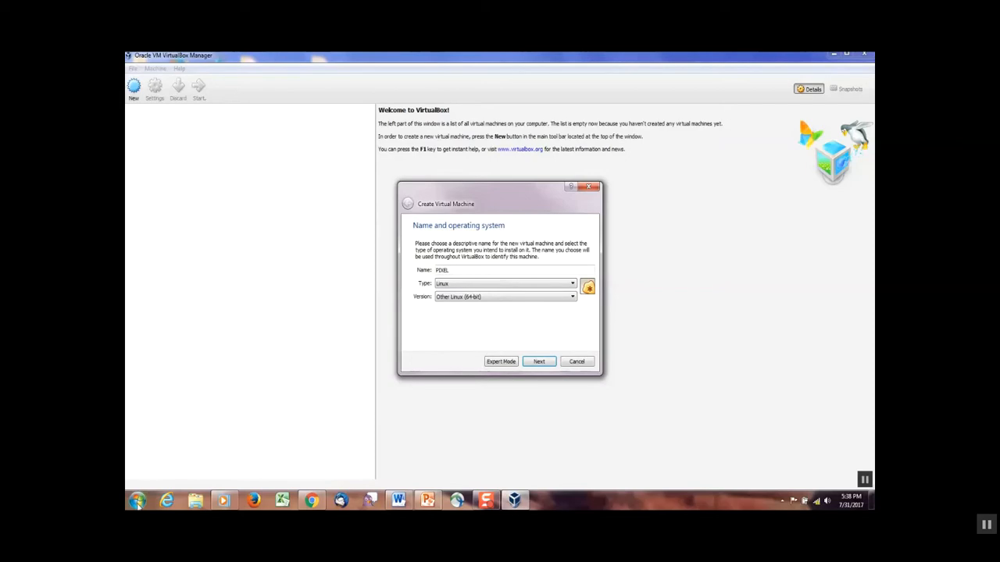
{"action": "left_click", "coordinate": [137, 501]}
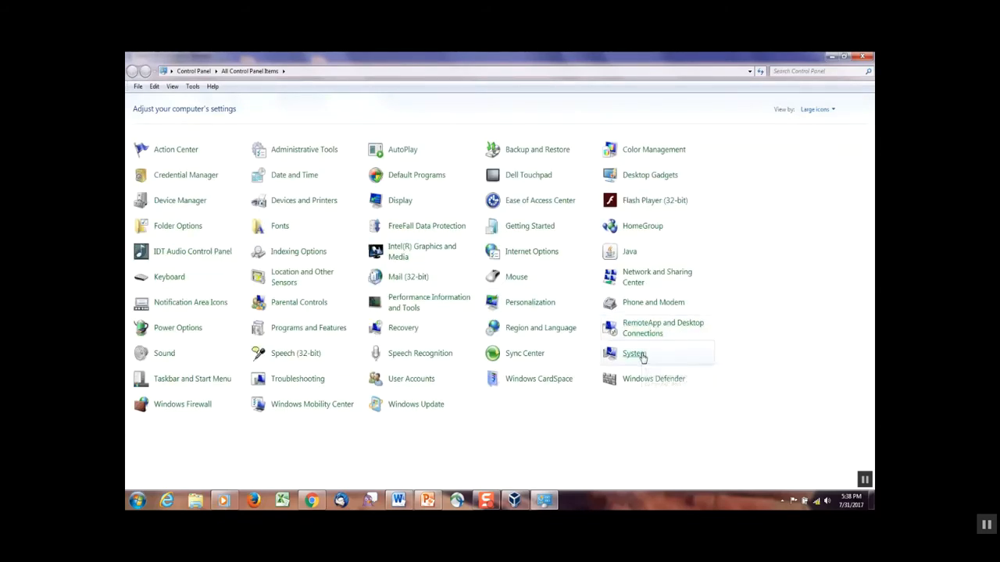
{"action": "left_click", "coordinate": [634, 354]}
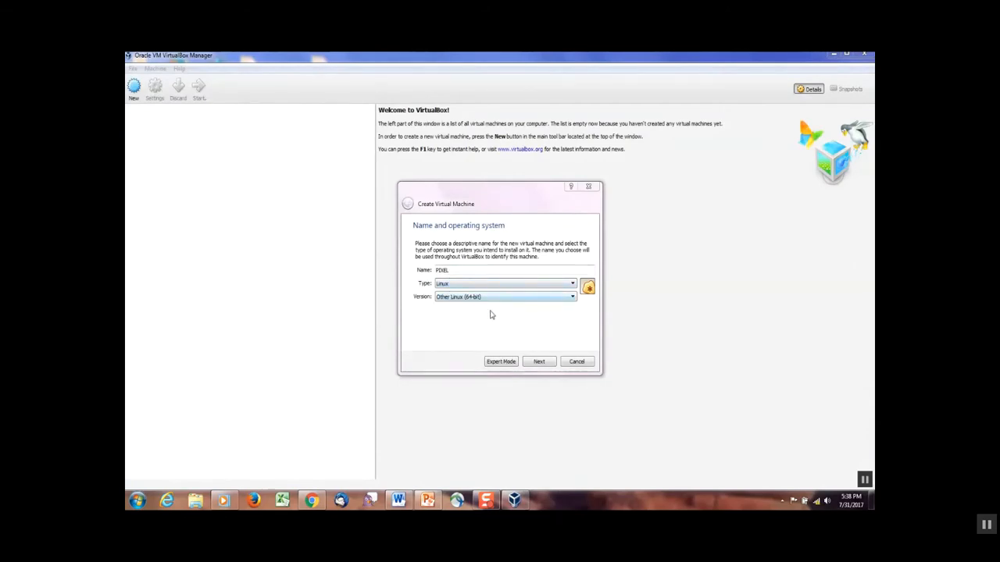
- Set PIXEL's memory to 1024 MB and continue to the hard disk step
{"action": "left_click", "coordinate": [538, 361]}
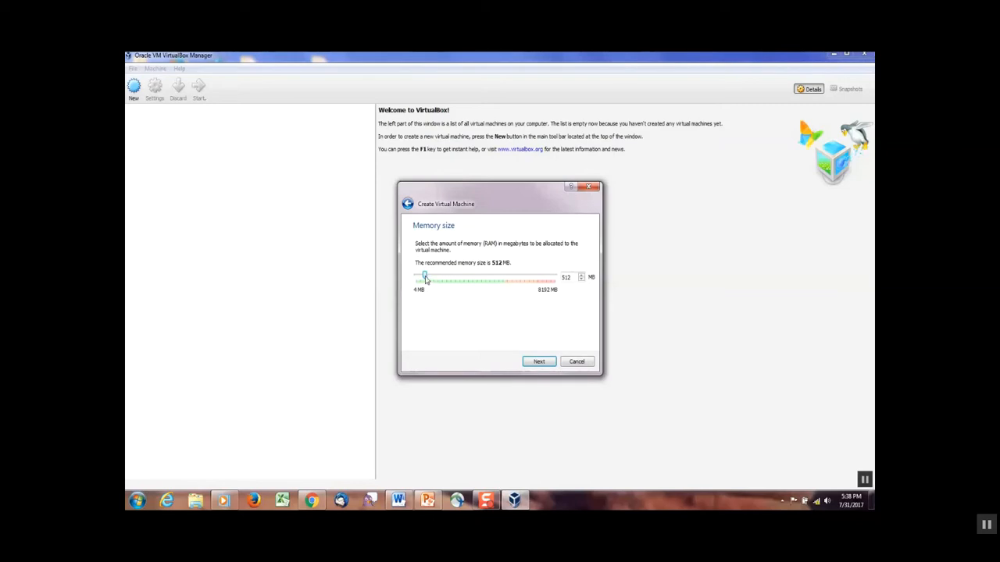
{"action": "left_click_drag", "start_coordinate": [425, 278], "coordinate": [430, 278]}
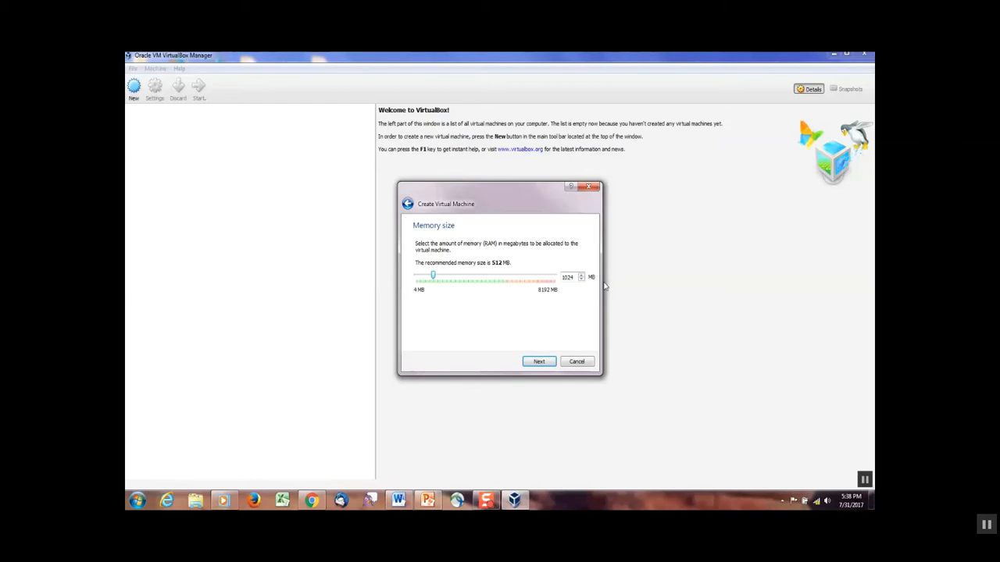
{"action": "left_click", "coordinate": [538, 360]}
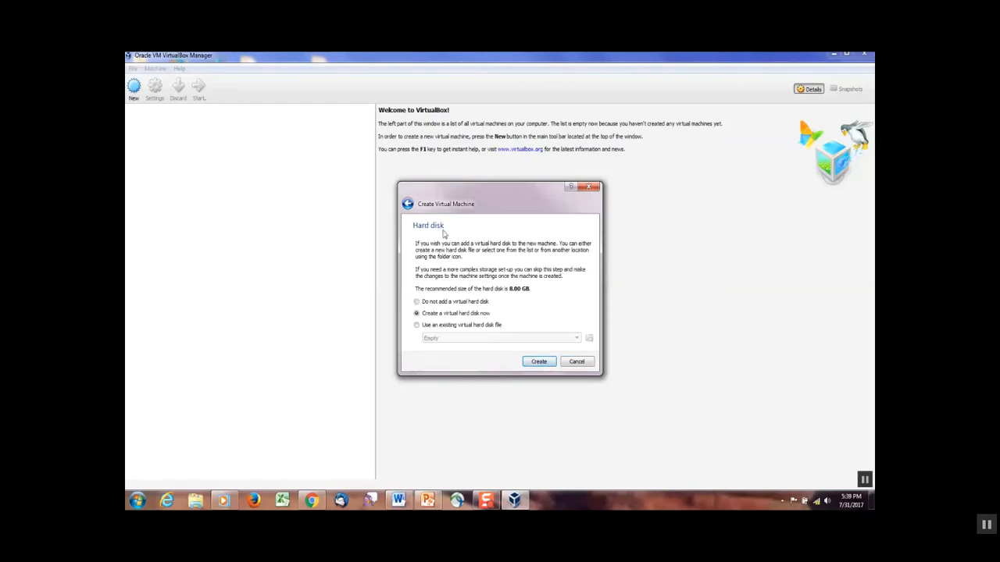
{"action": "mouse_move", "coordinate": [501, 299]}
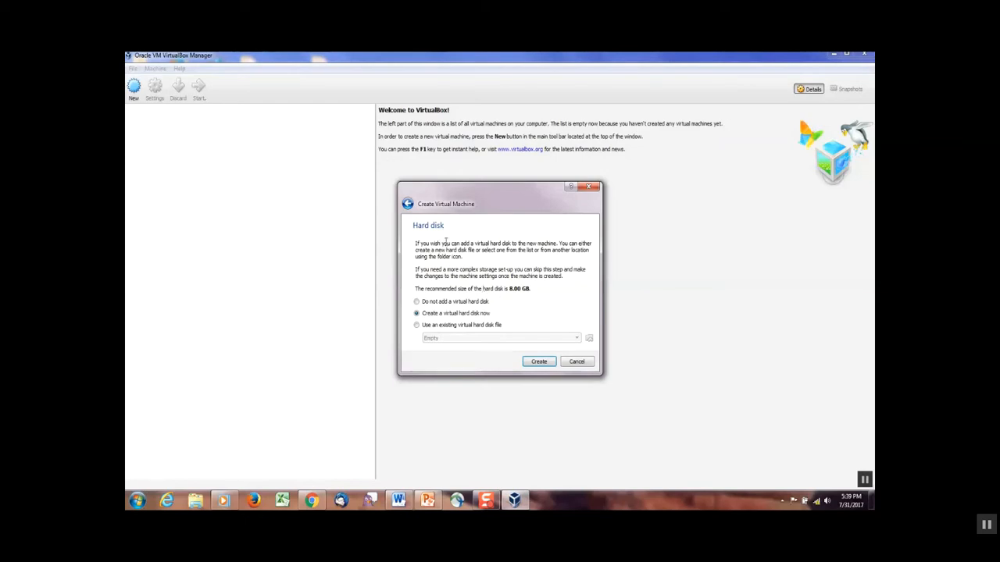
{"action": "mouse_move", "coordinate": [487, 250]}
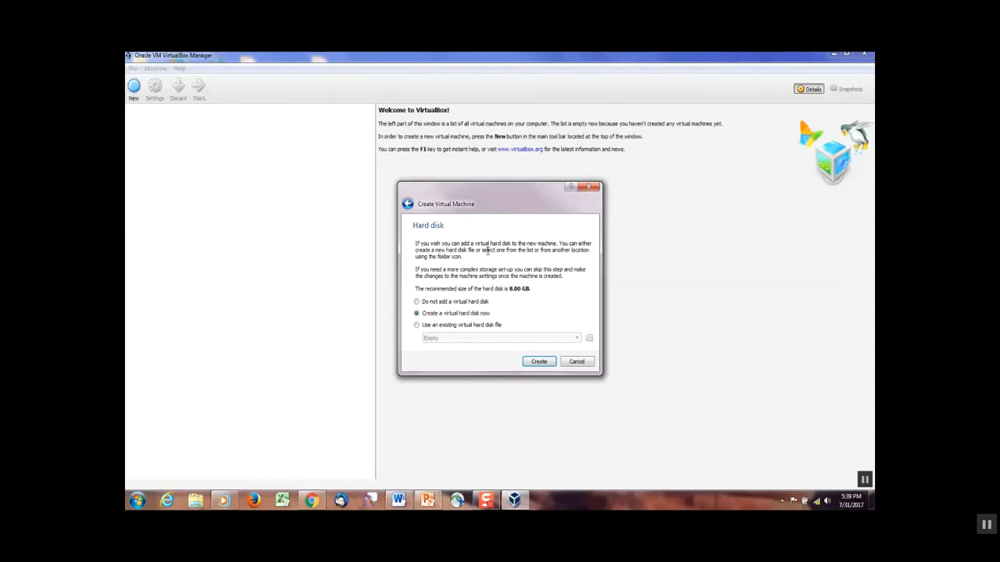
{"action": "mouse_move", "coordinate": [500, 323]}
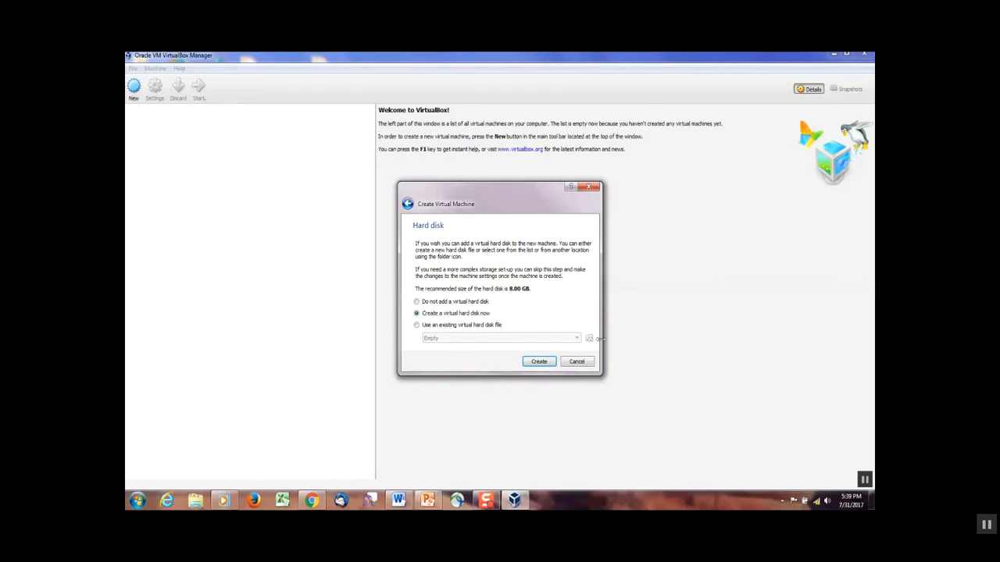
- Create a dynamically allocated VDI disk for PIXEL, reaching the 8.00 GB size step
{"action": "left_click", "coordinate": [539, 361]}
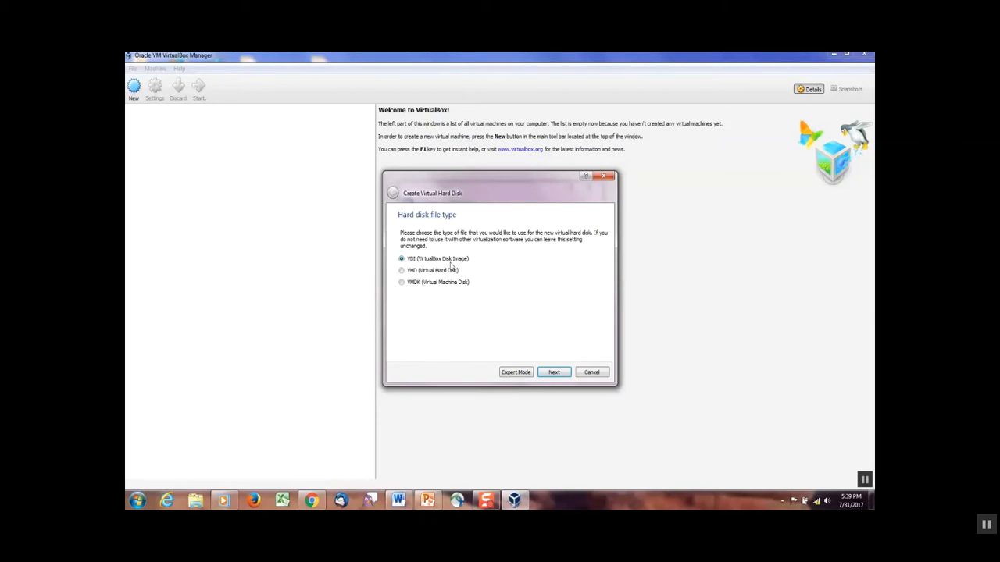
{"action": "mouse_move", "coordinate": [469, 269]}
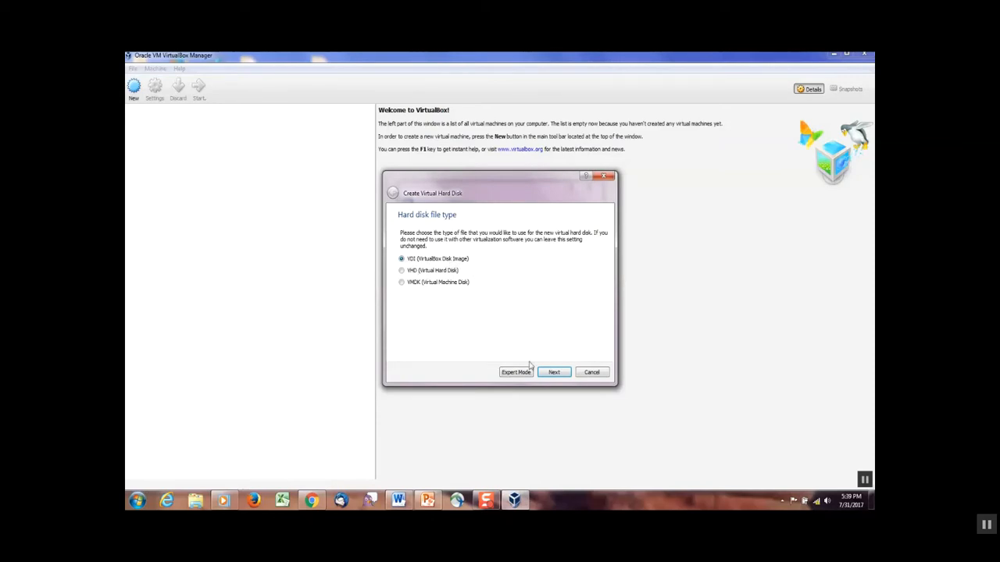
{"action": "left_click", "coordinate": [554, 372]}
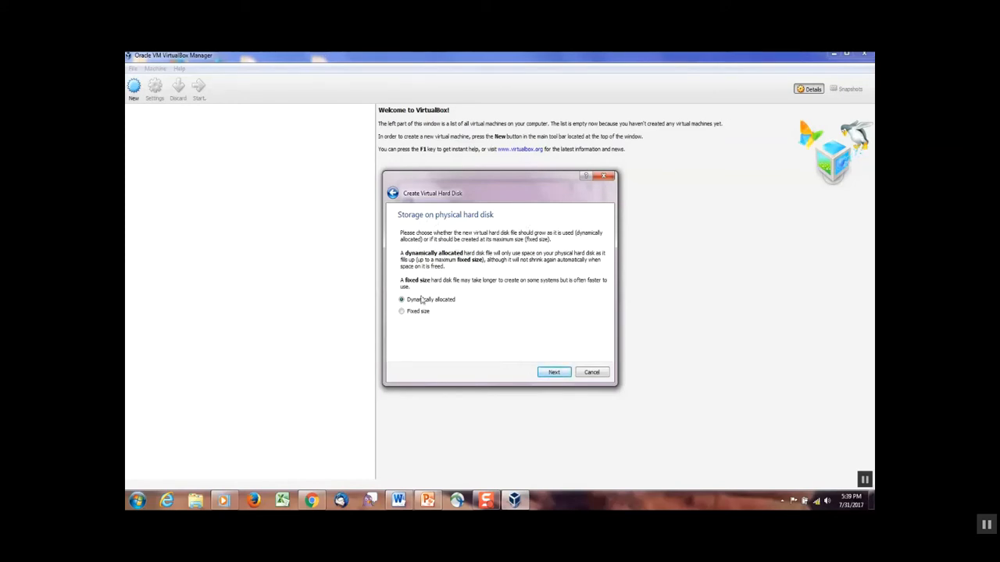
{"action": "mouse_move", "coordinate": [542, 360]}
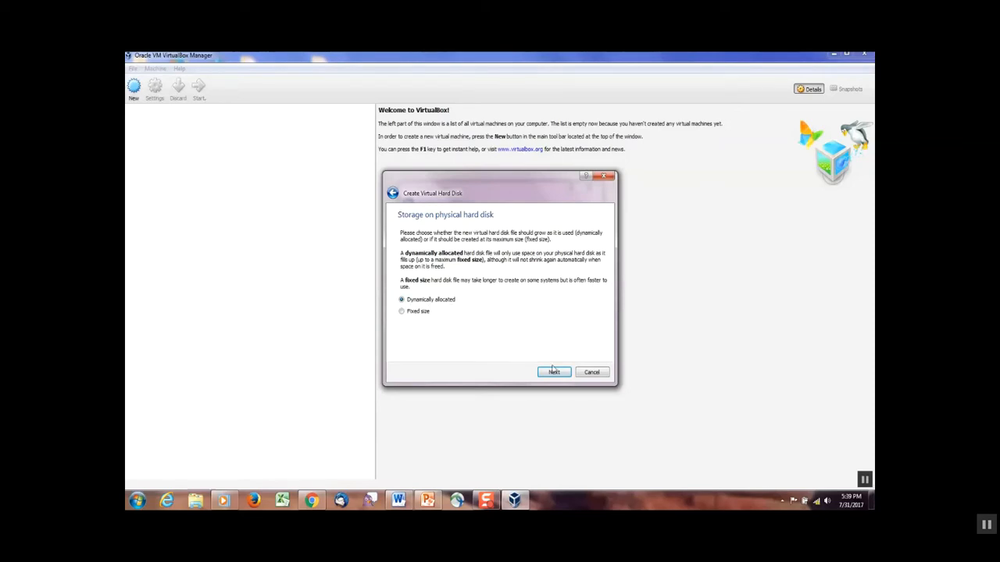
{"action": "left_click", "coordinate": [554, 372]}
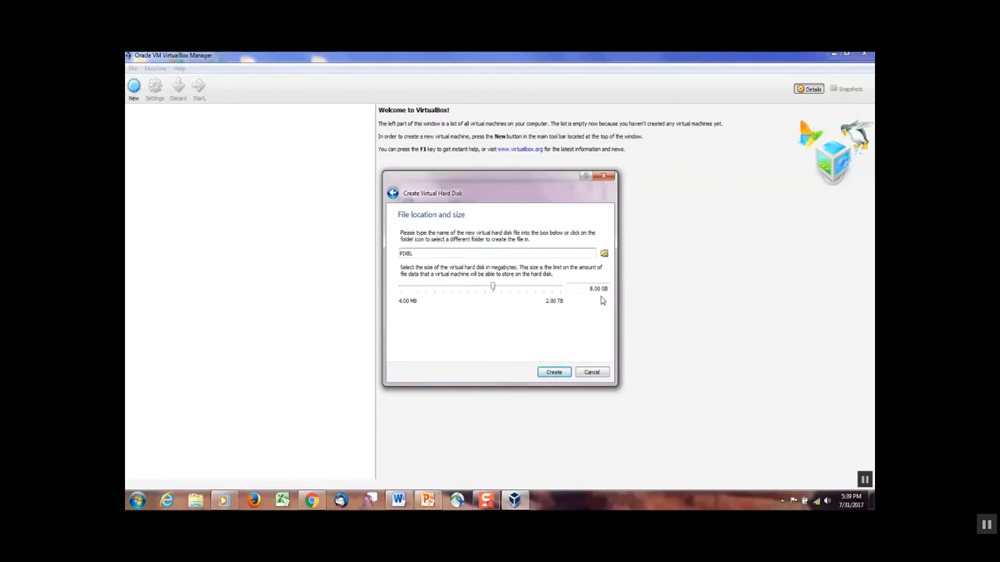
{"action": "mouse_move", "coordinate": [439, 289]}
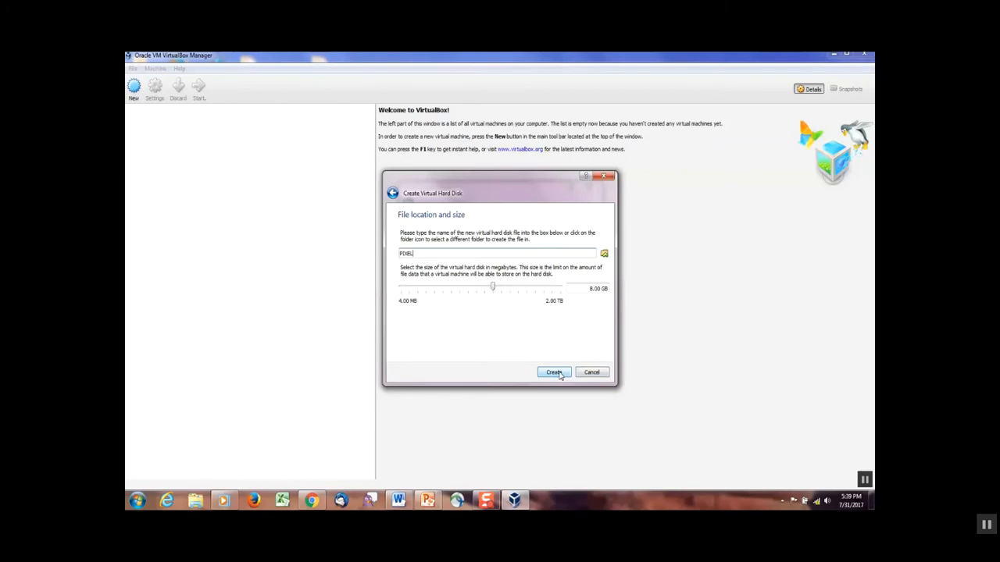
- Create the 8 GB PIXEL.vdi disk, leaving the powered-off PIXEL VM with 1024 MB memory
{"action": "left_click", "coordinate": [554, 372]}
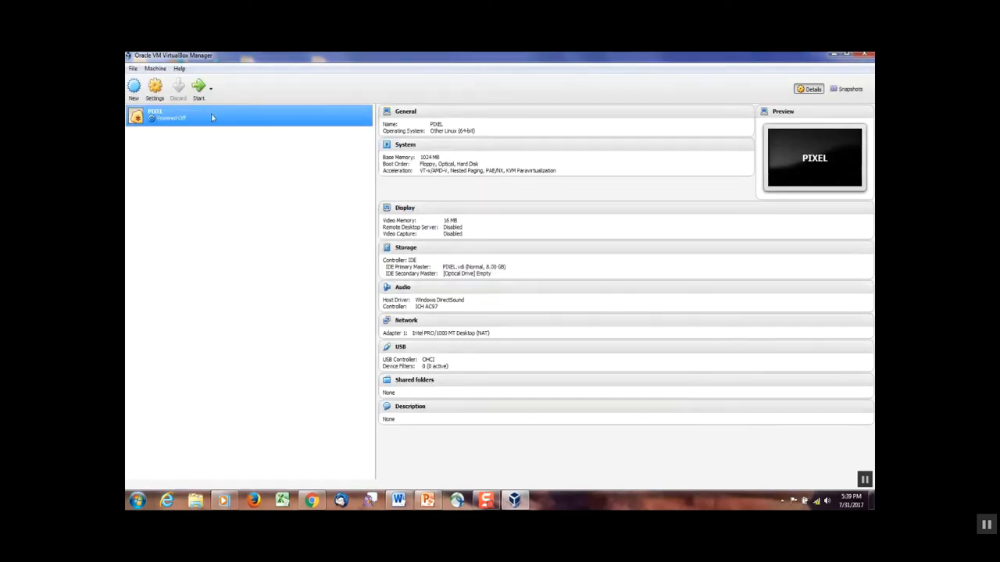
{"action": "mouse_move", "coordinate": [191, 118]}
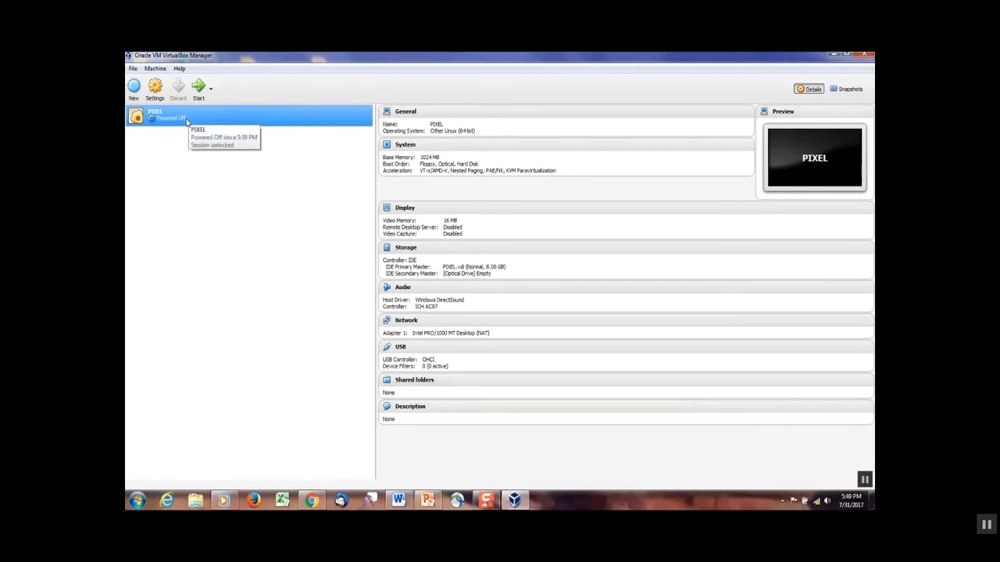
{"action": "mouse_move", "coordinate": [273, 149]}
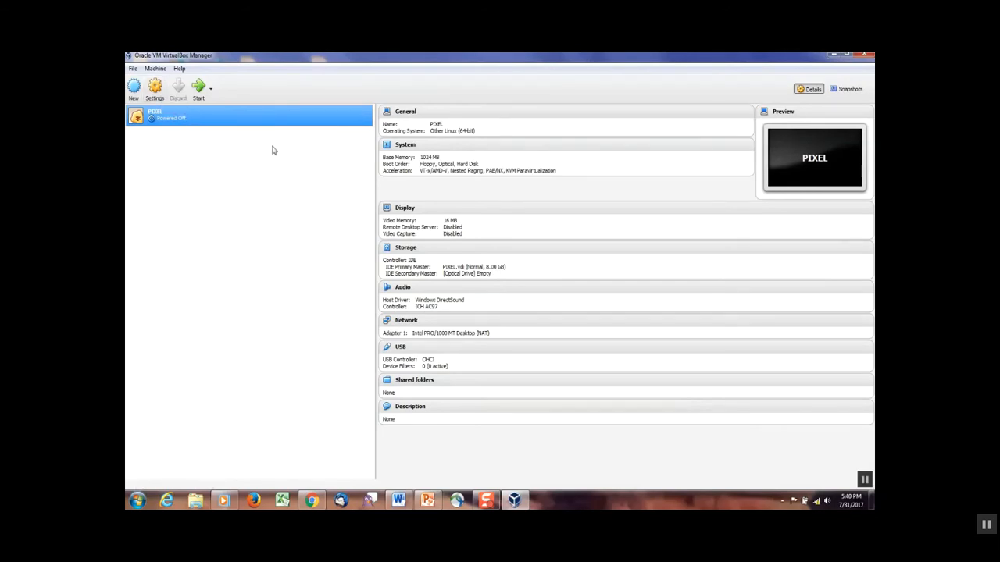
{"action": "mouse_move", "coordinate": [301, 130]}
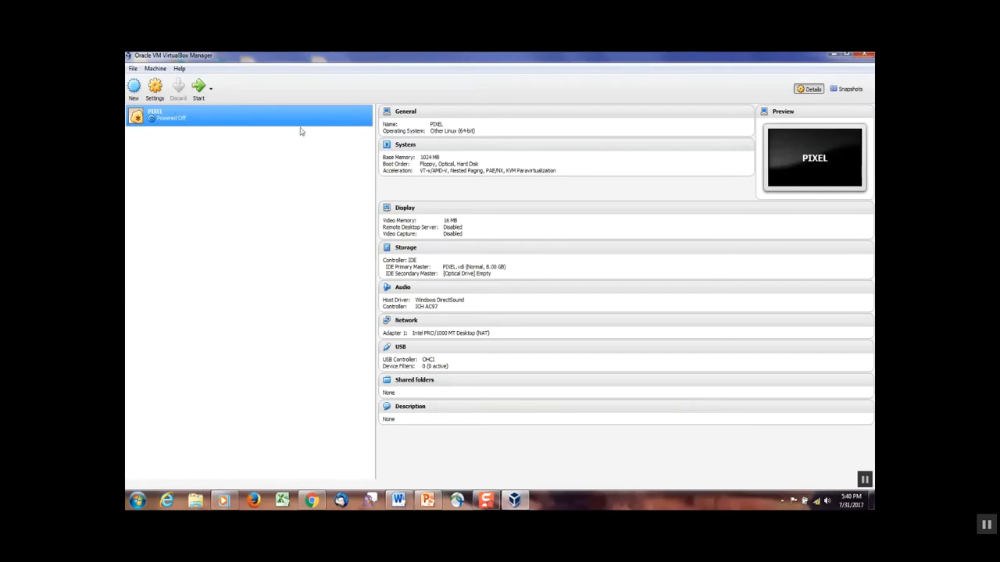
{"action": "mouse_move", "coordinate": [250, 148]}
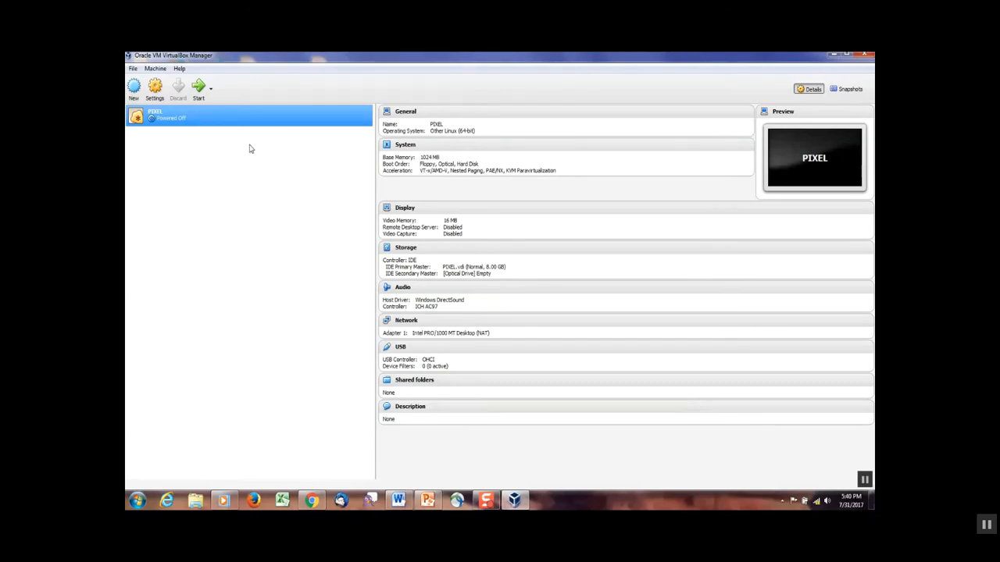
{"action": "mouse_move", "coordinate": [356, 206]}
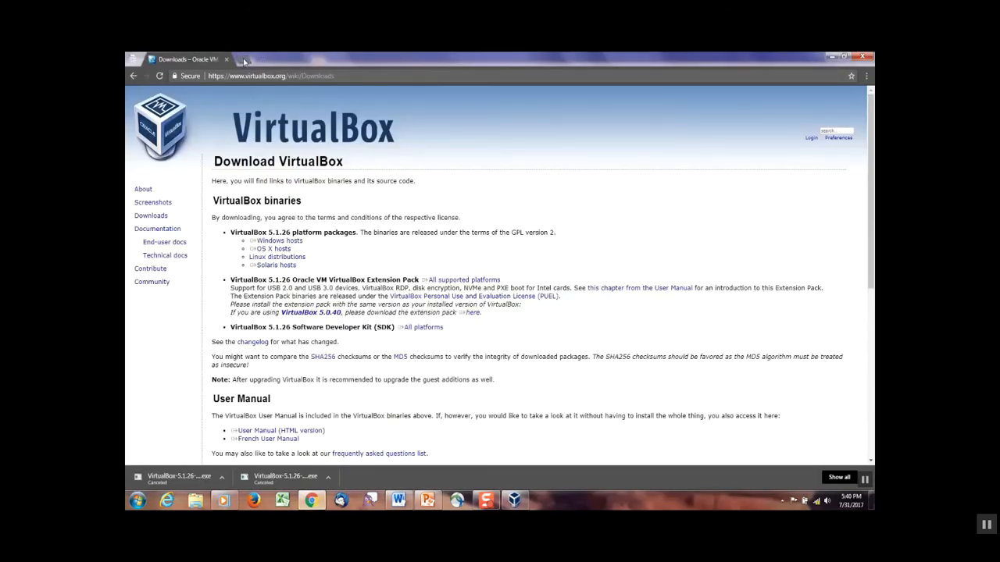
- Search Google for a Raspberry Pi PIXEL download and open 'PIXEL for PC and Mac - Raspberry Pi'
{"action": "left_click", "coordinate": [270, 76]}
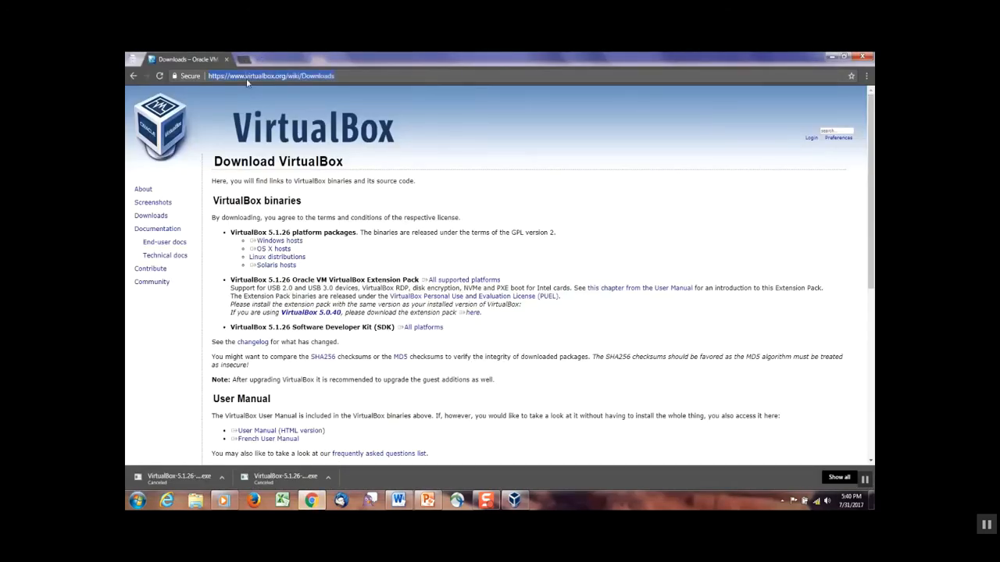
{"action": "type", "text": "download virtualbox"}
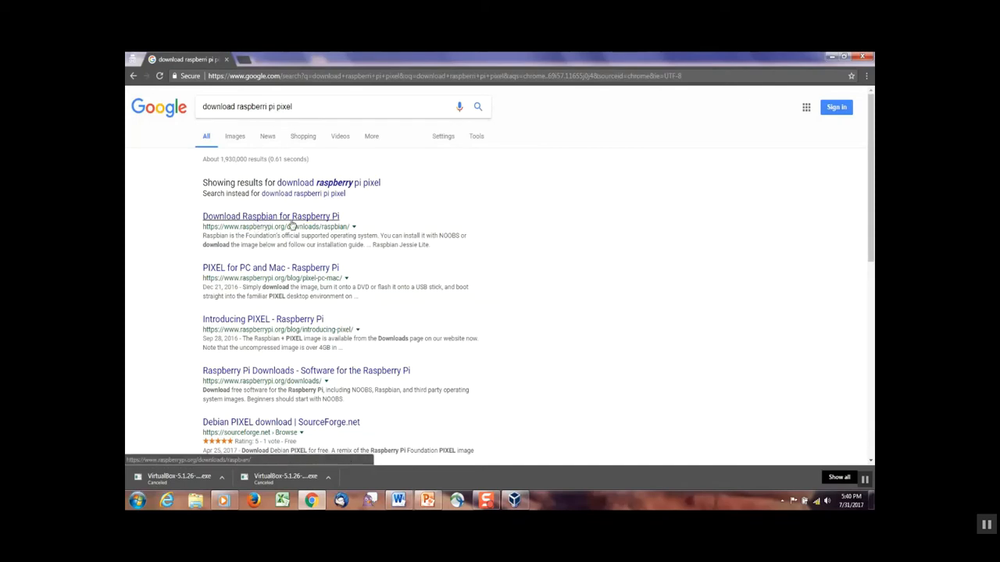
{"action": "mouse_move", "coordinate": [242, 275]}
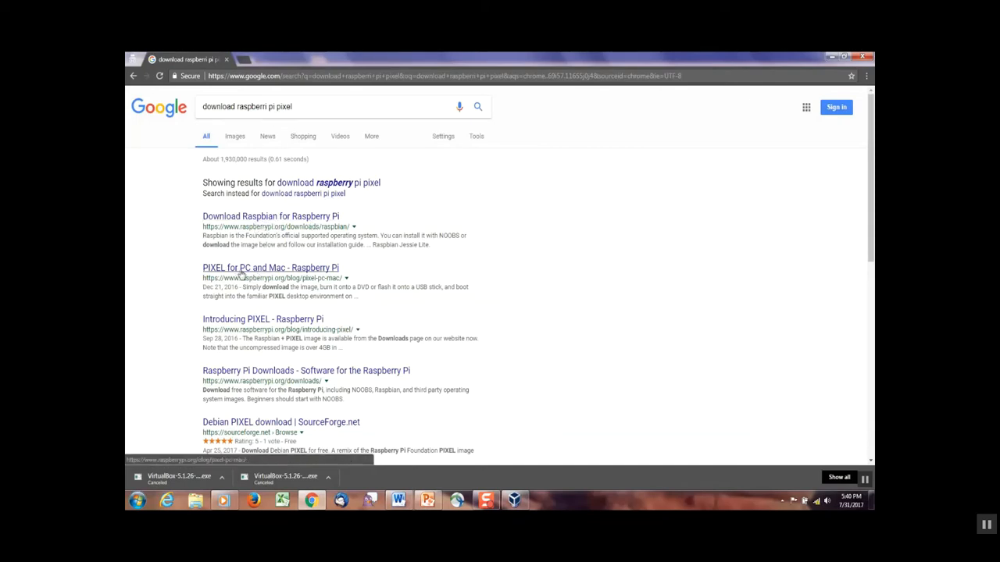
{"action": "mouse_move", "coordinate": [308, 273]}
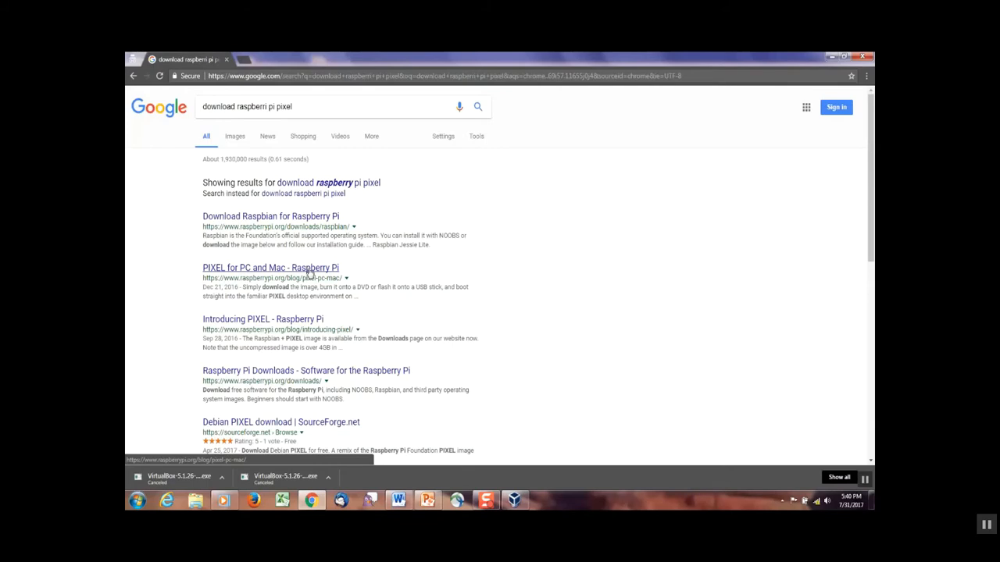
{"action": "left_click", "coordinate": [270, 267]}
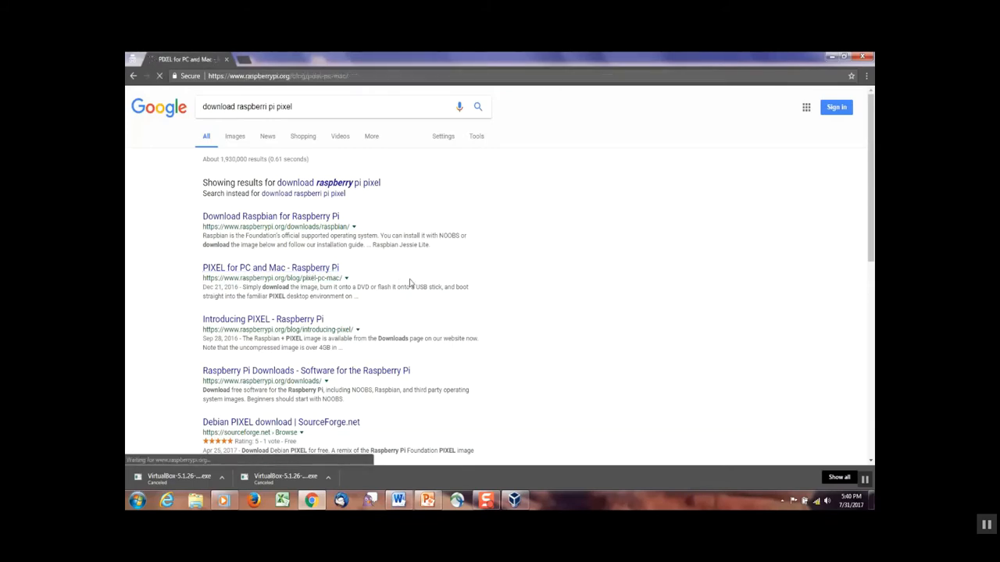
- Start downloading the 2016-12-13 Debian+PIXEL image from the PIXEL for PC and Mac post
{"action": "left_click", "coordinate": [270, 267]}
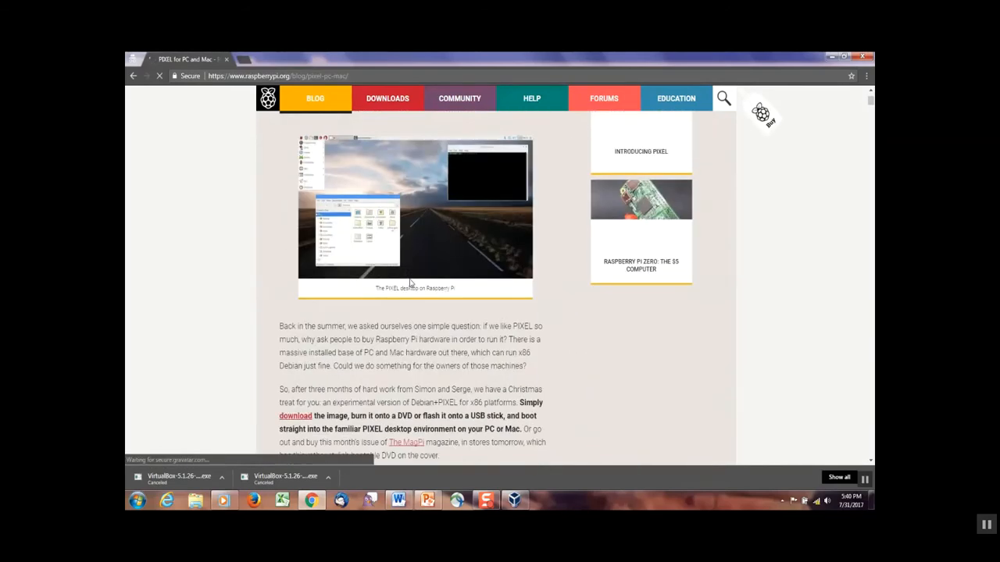
{"action": "scroll", "scroll_direction": "down", "scroll_amount": 3}
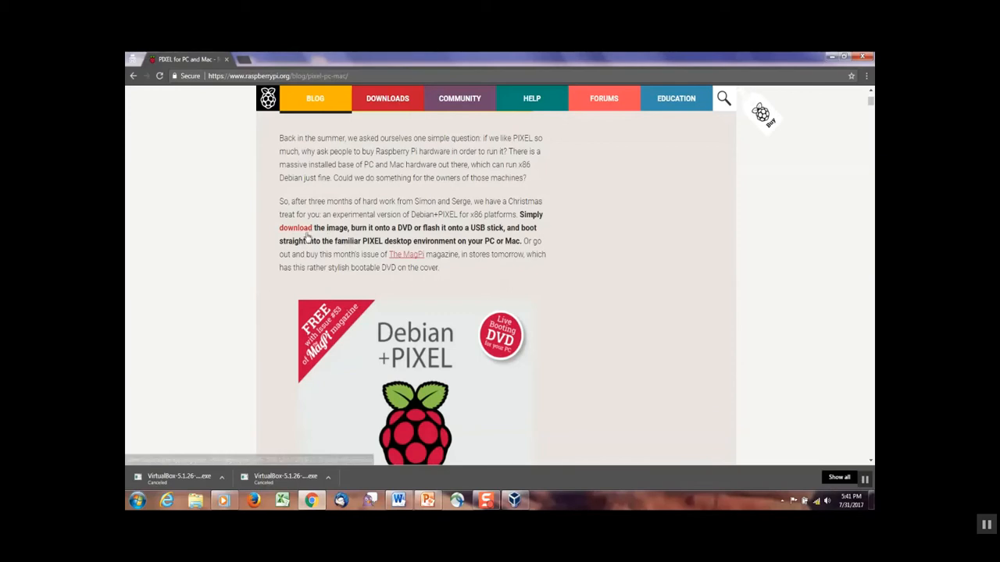
{"action": "mouse_move", "coordinate": [296, 227]}
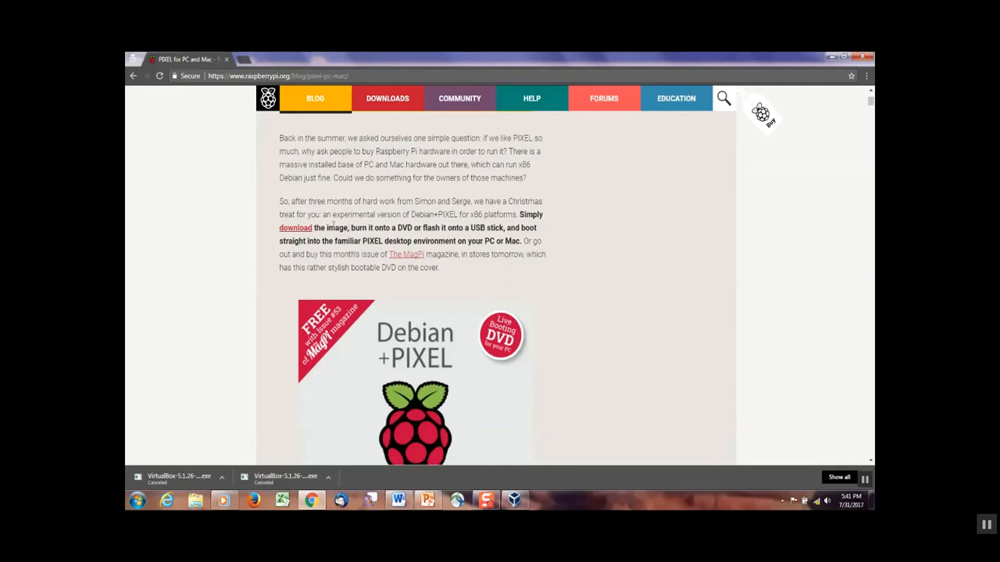
{"action": "left_click", "coordinate": [295, 228]}
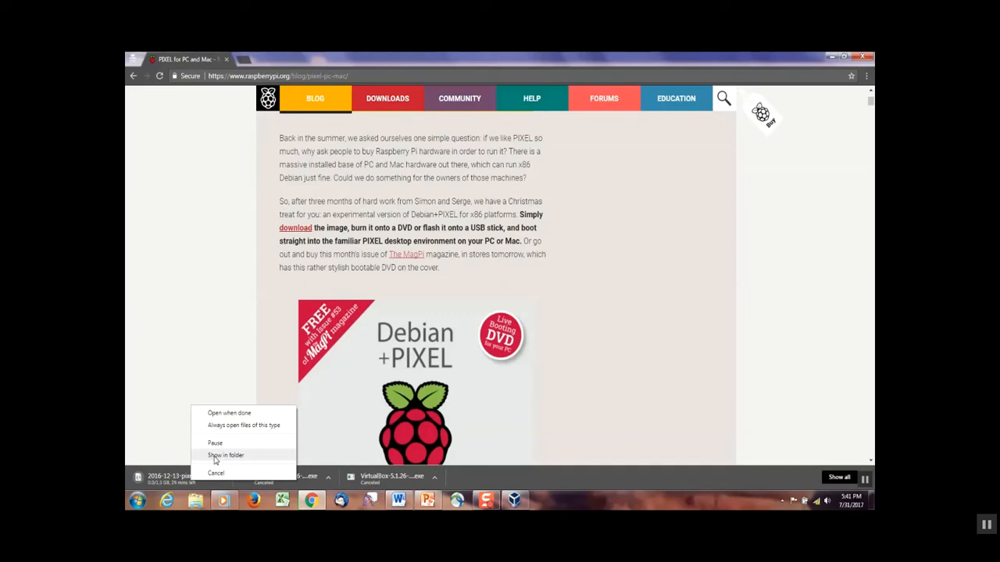
{"action": "mouse_move", "coordinate": [217, 473]}
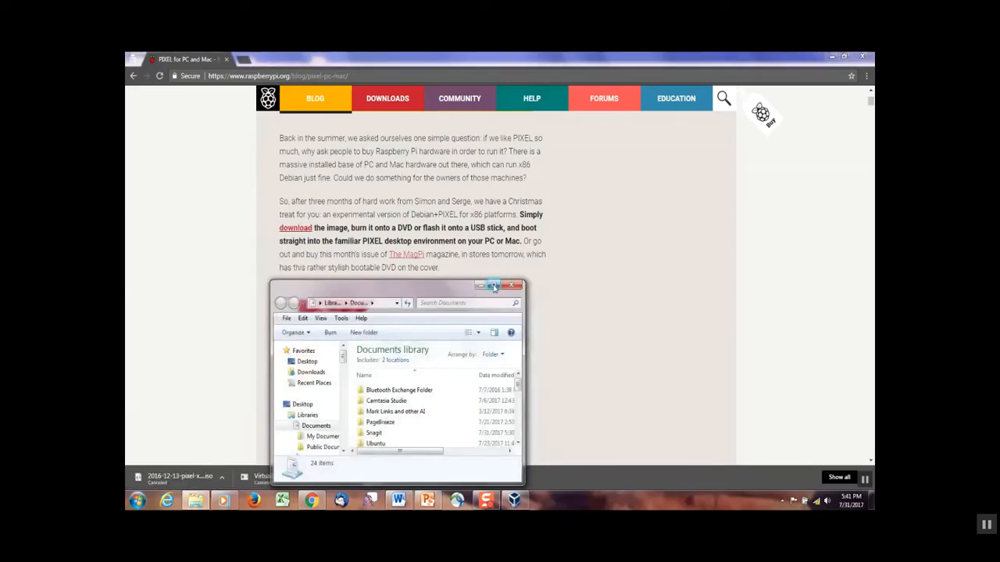
- Go to Youtube > VM Project > Virtual Images in a maximized Explorer to find the 1.29 GB ISO
{"action": "left_click", "coordinate": [495, 285]}
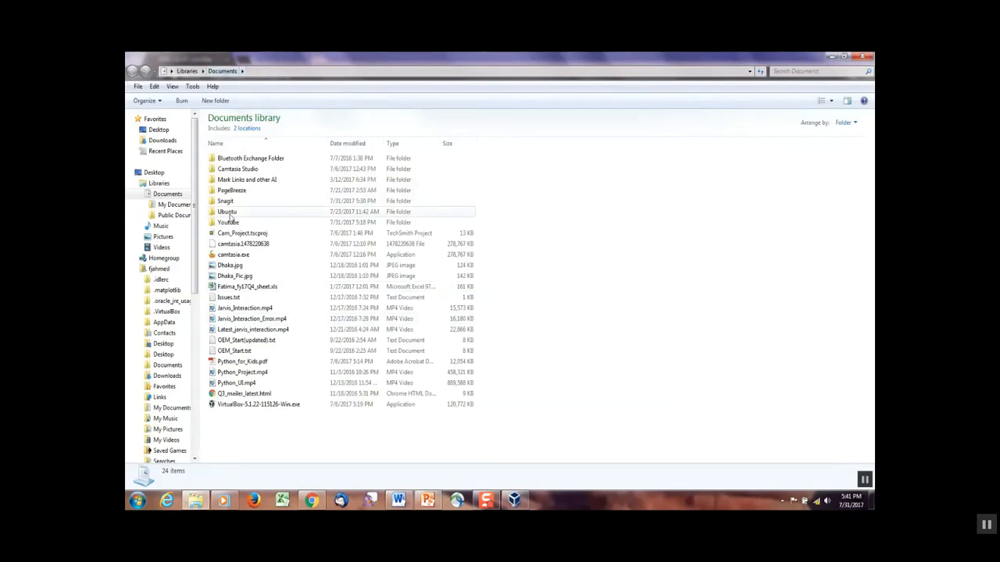
{"action": "double_click", "coordinate": [228, 222]}
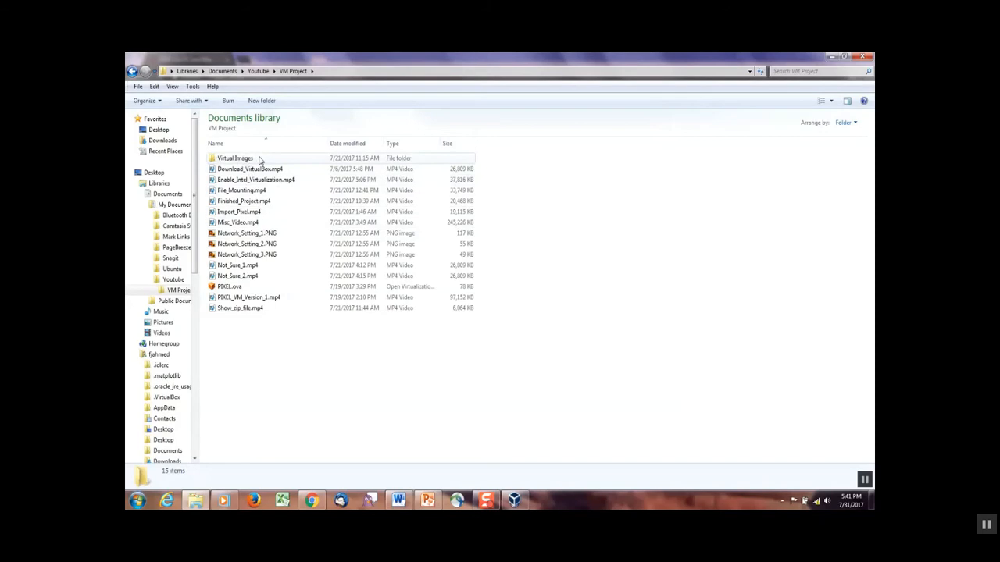
{"action": "double_click", "coordinate": [235, 157]}
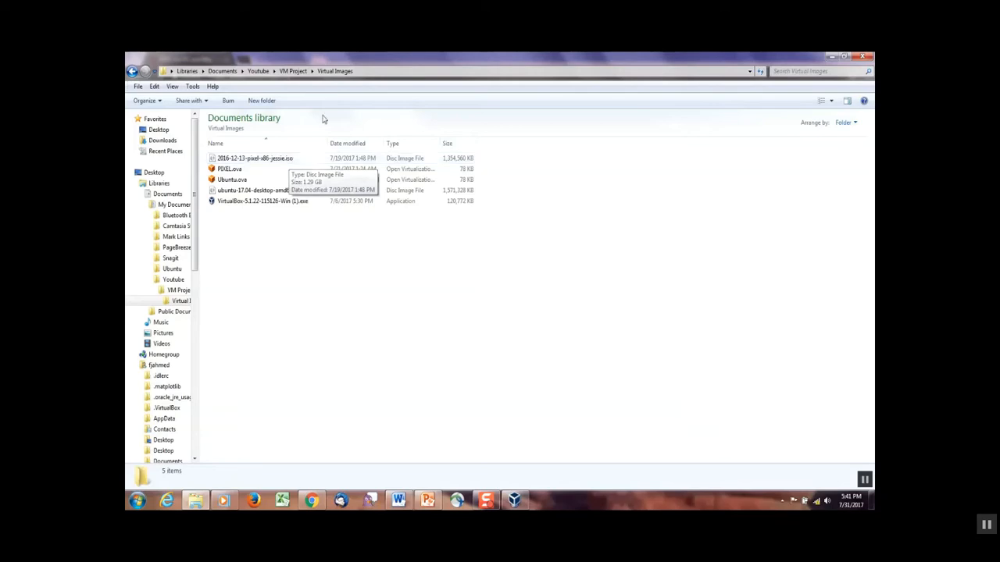
- Attach 2016-12-13-pixel-x86-jessie.iso to PIXEL's empty optical drive with Live CD/DVD enabled
{"action": "left_click", "coordinate": [514, 500]}
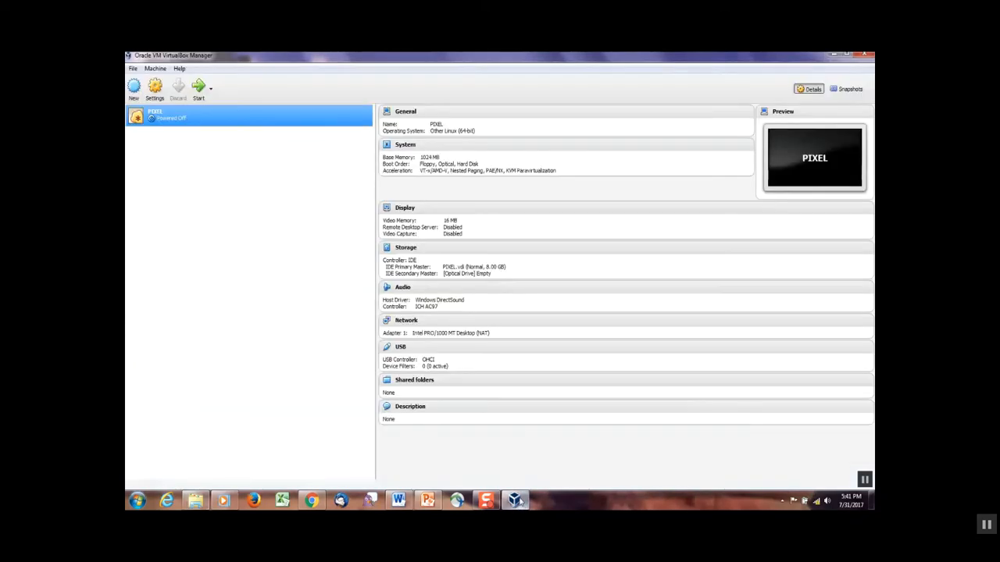
{"action": "mouse_move", "coordinate": [310, 219]}
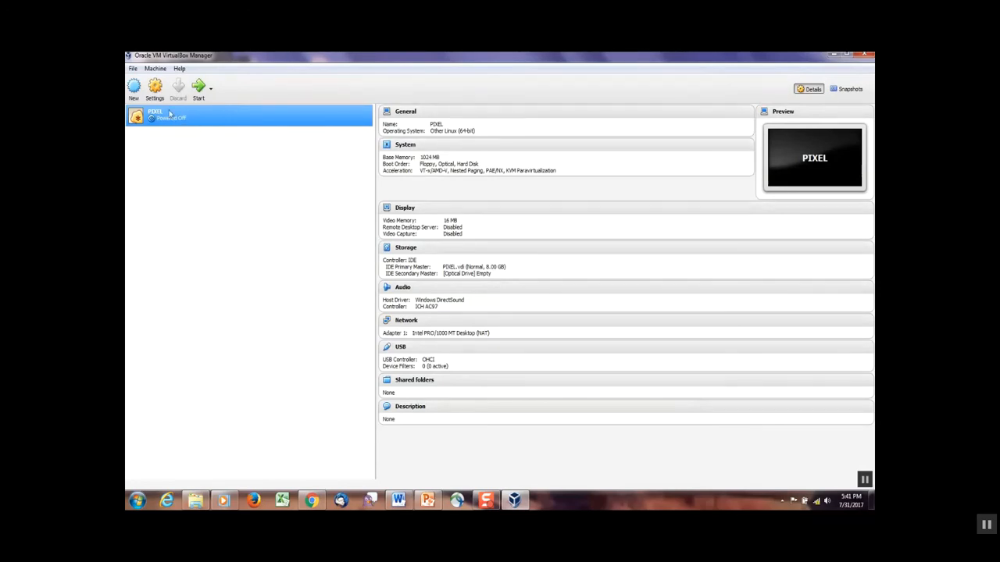
{"action": "left_click", "coordinate": [154, 85]}
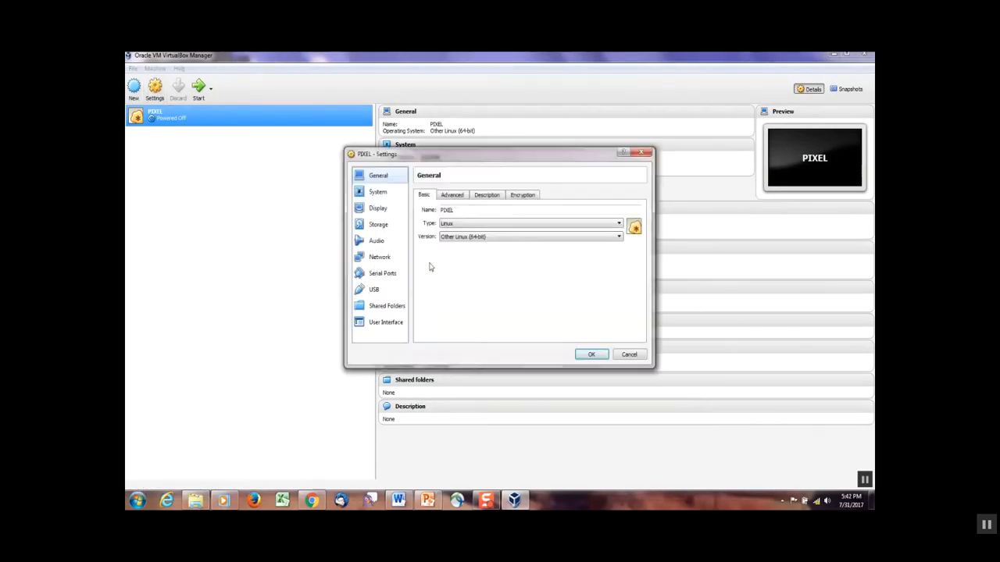
{"action": "left_click", "coordinate": [378, 224]}
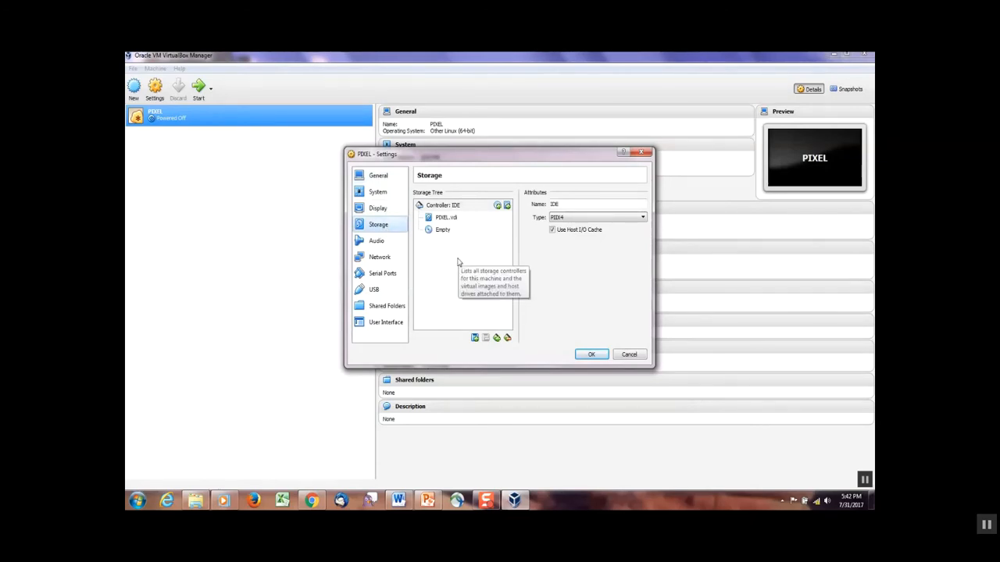
{"action": "mouse_move", "coordinate": [471, 241]}
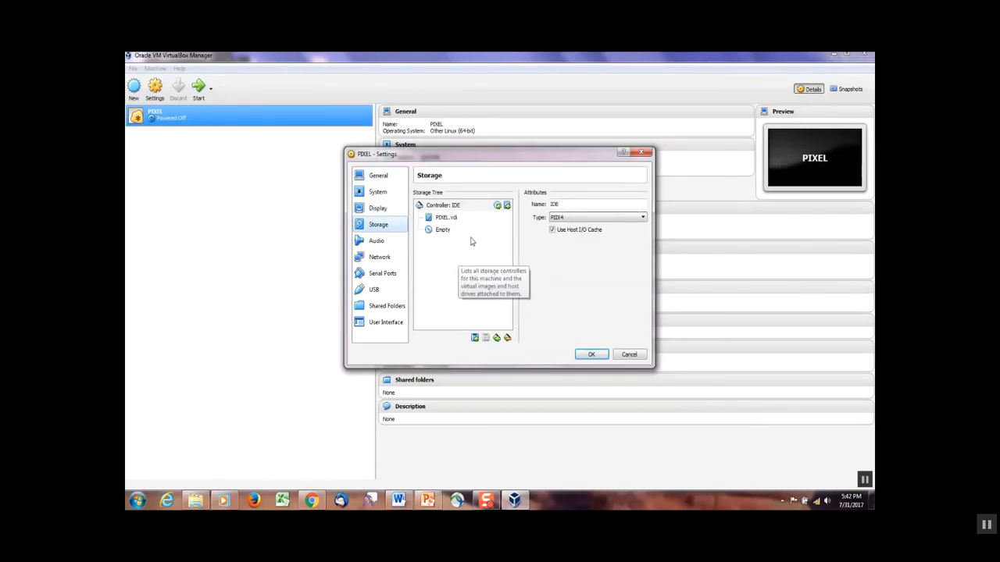
{"action": "left_click", "coordinate": [443, 229]}
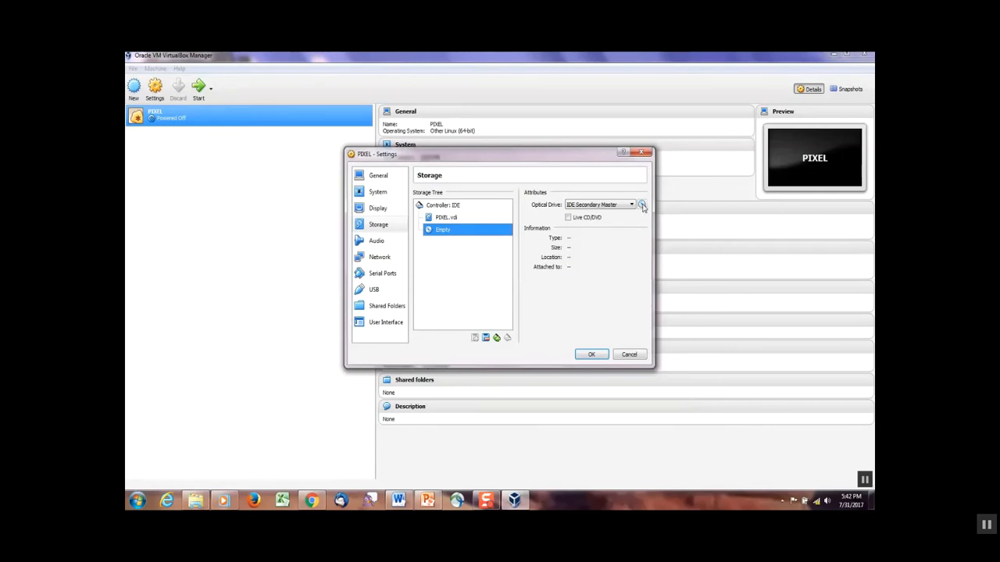
{"action": "left_click", "coordinate": [642, 205]}
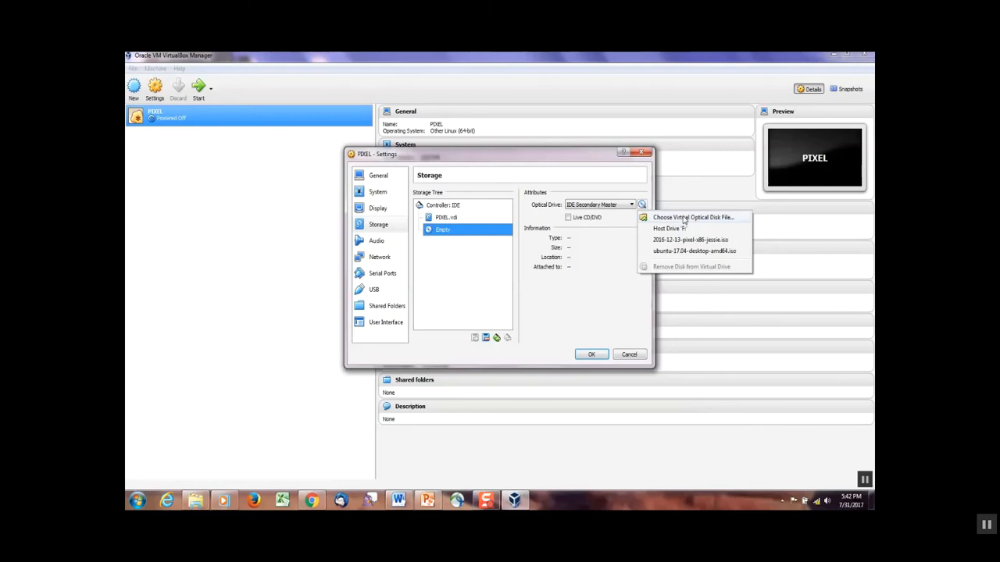
{"action": "left_click", "coordinate": [692, 217]}
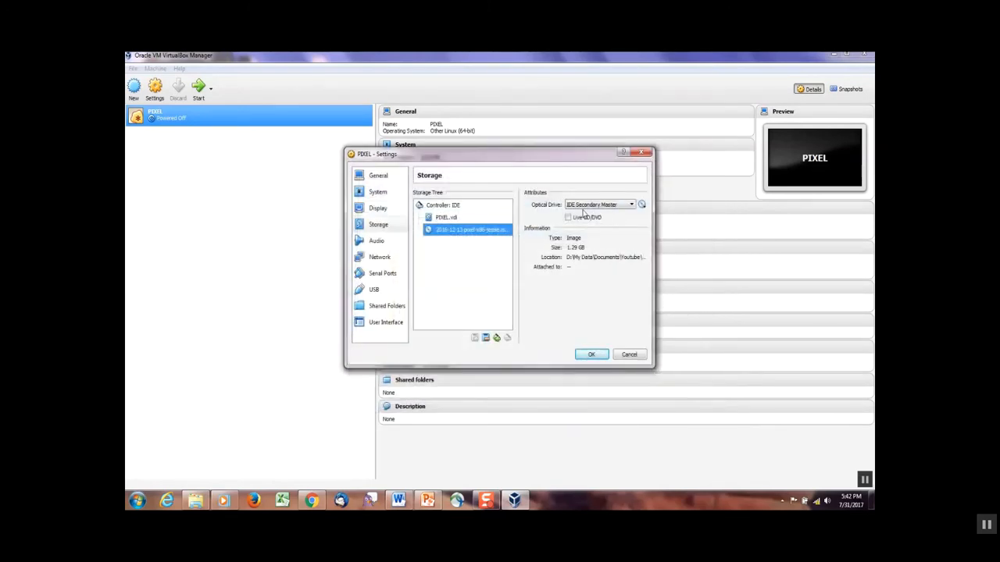
{"action": "left_click", "coordinate": [567, 217]}
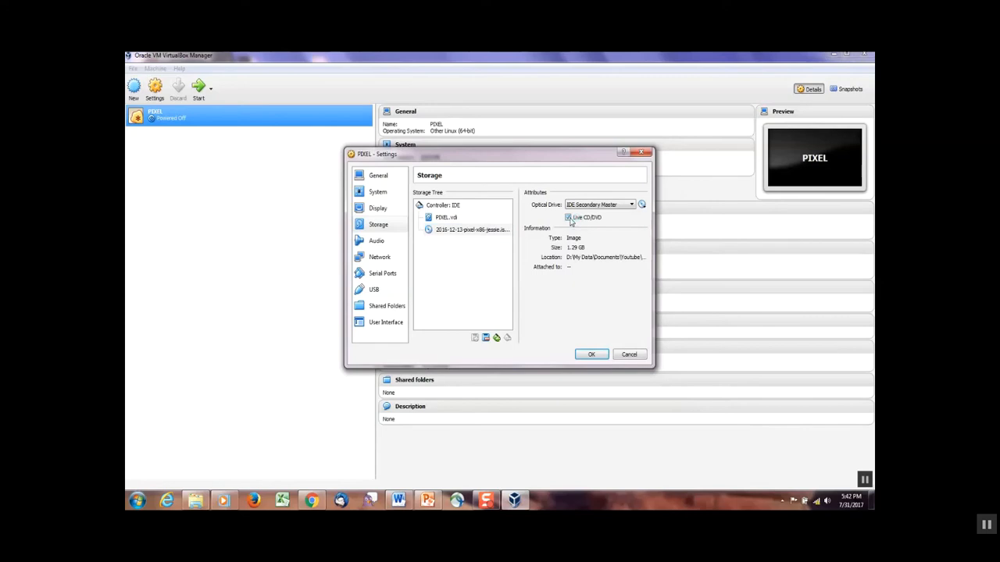
- Try Bridged Adapter with Allow All, then set the PIXEL adapter to NAT and save
{"action": "left_click", "coordinate": [569, 217]}
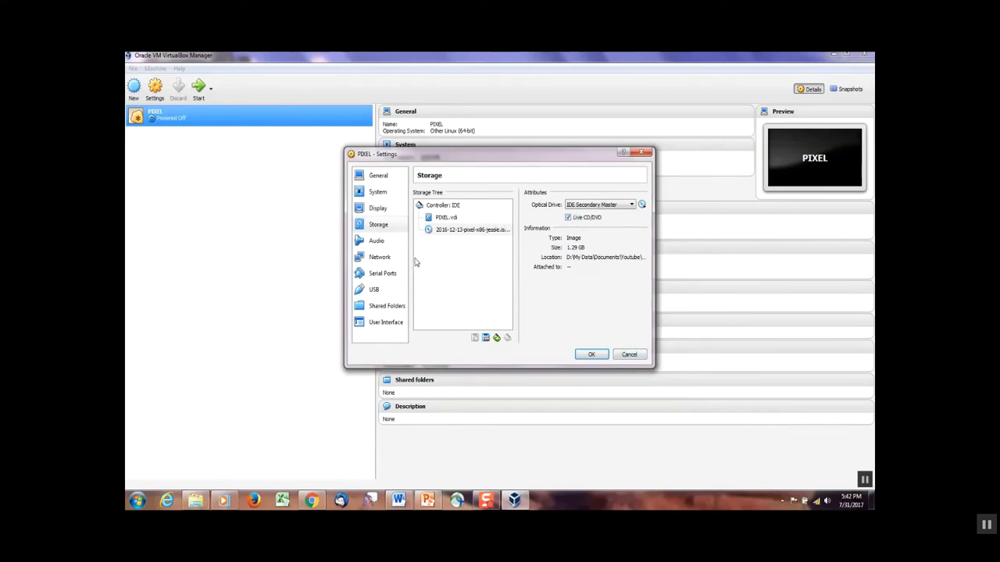
{"action": "left_click", "coordinate": [380, 257]}
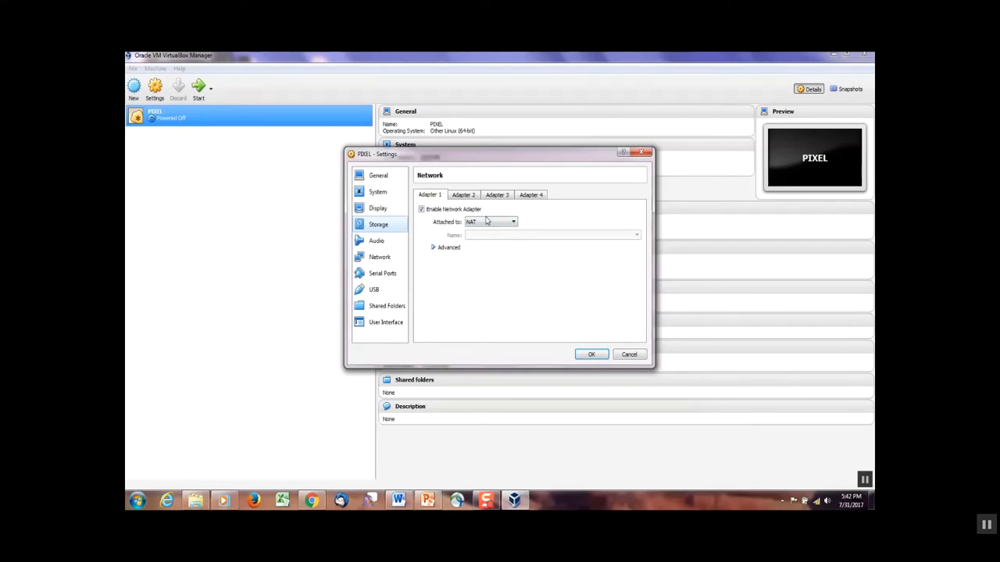
{"action": "mouse_move", "coordinate": [450, 221]}
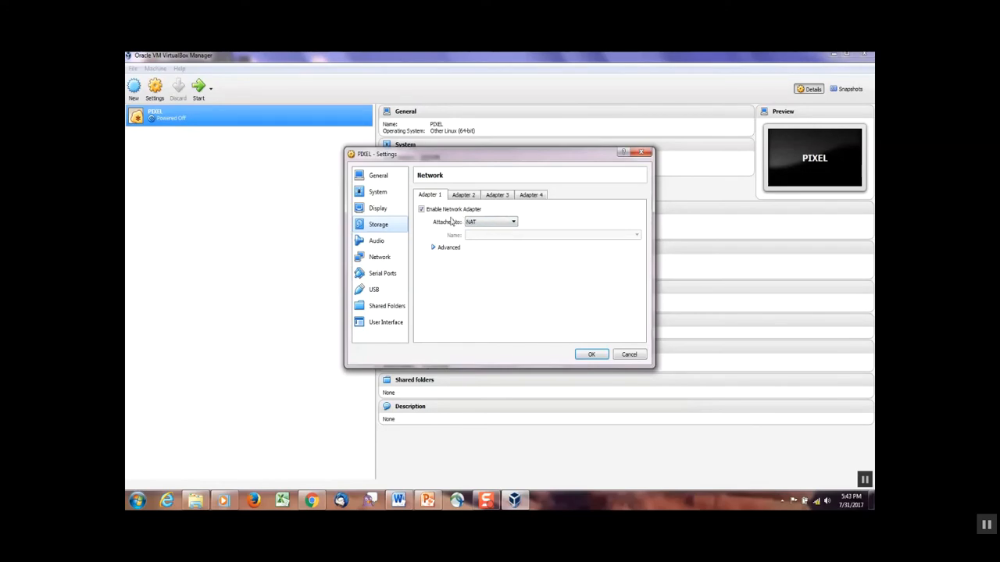
{"action": "left_click", "coordinate": [433, 247]}
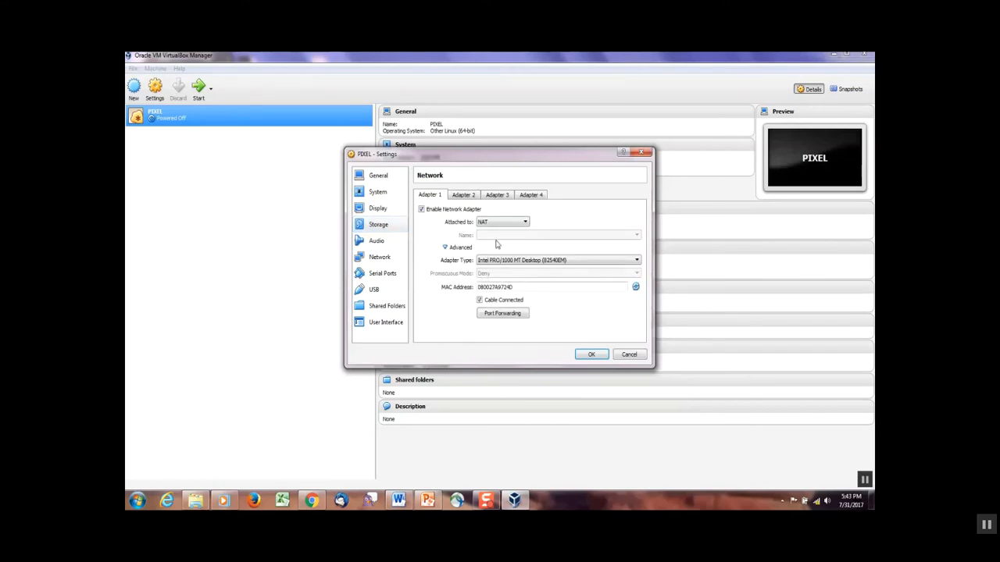
{"action": "left_click", "coordinate": [524, 222]}
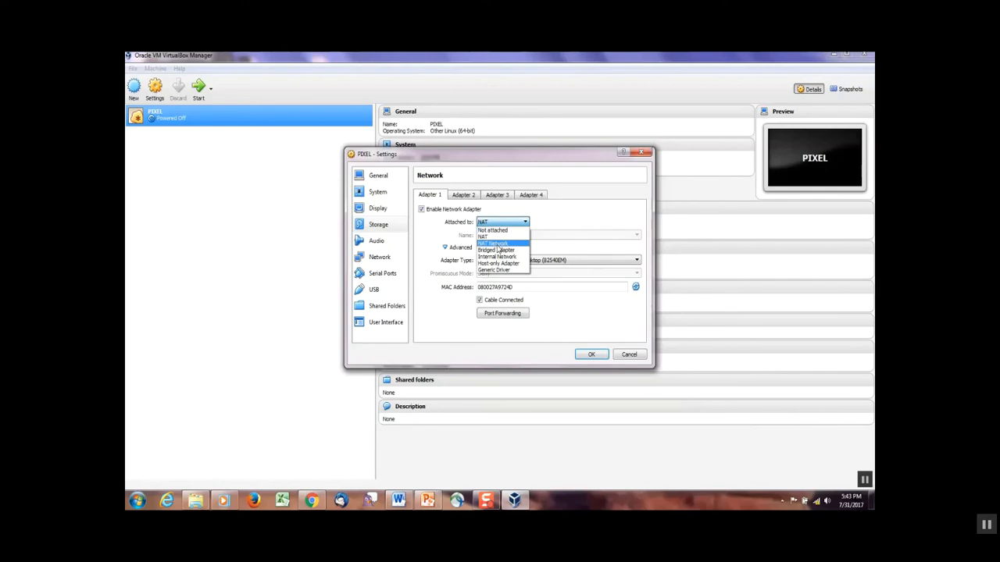
{"action": "left_click", "coordinate": [496, 249]}
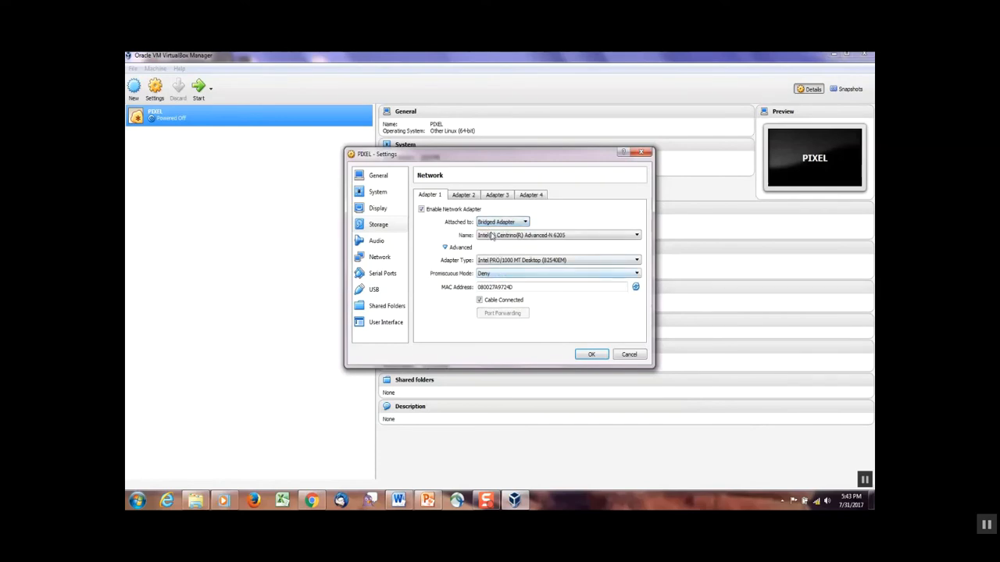
{"action": "left_click", "coordinate": [559, 273]}
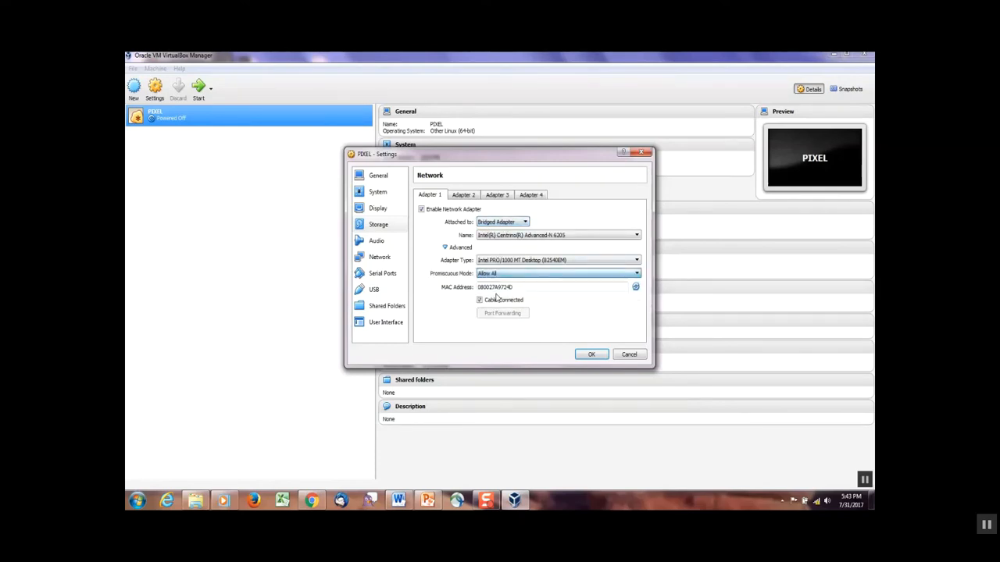
{"action": "left_click", "coordinate": [525, 221]}
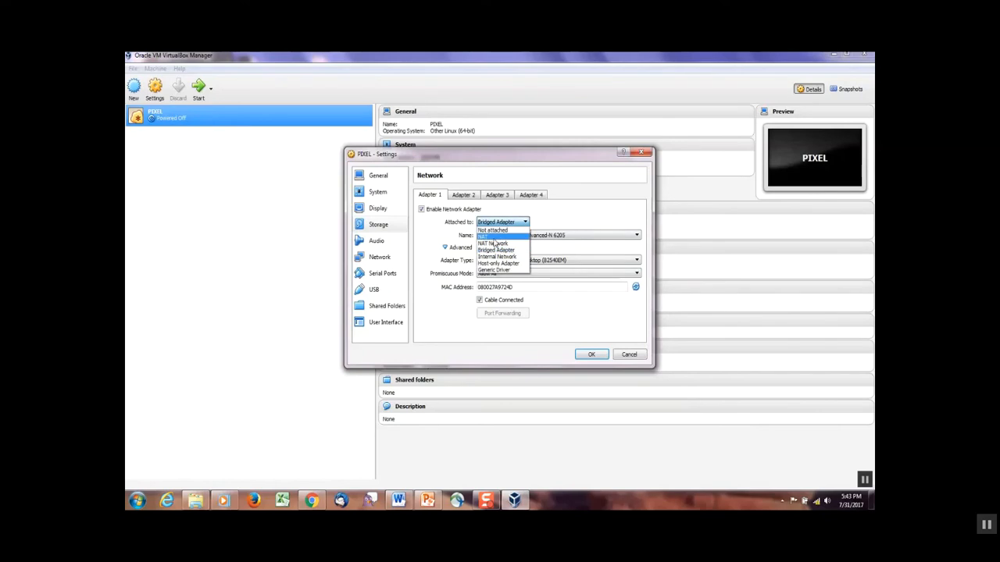
{"action": "left_click", "coordinate": [484, 236]}
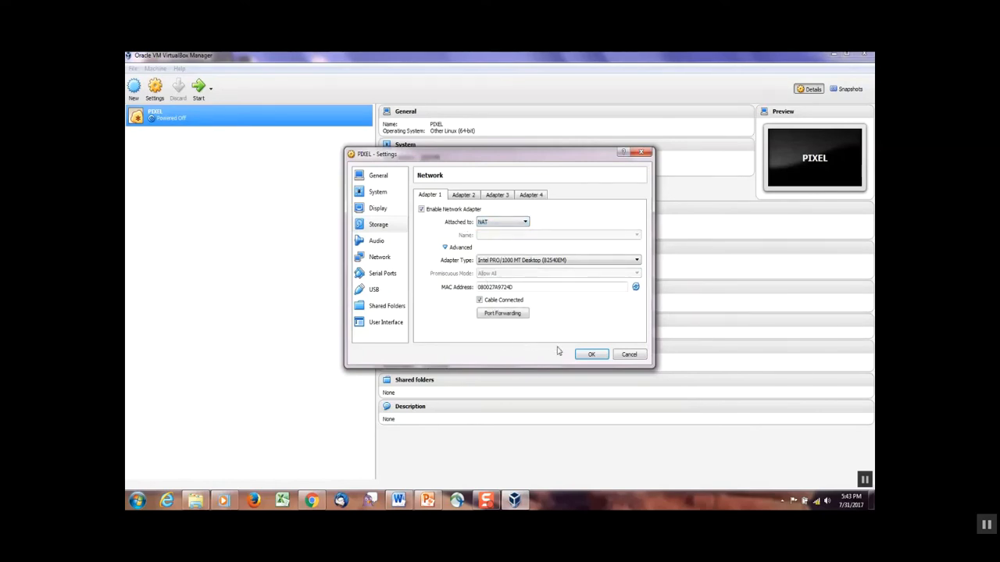
{"action": "left_click", "coordinate": [591, 354]}
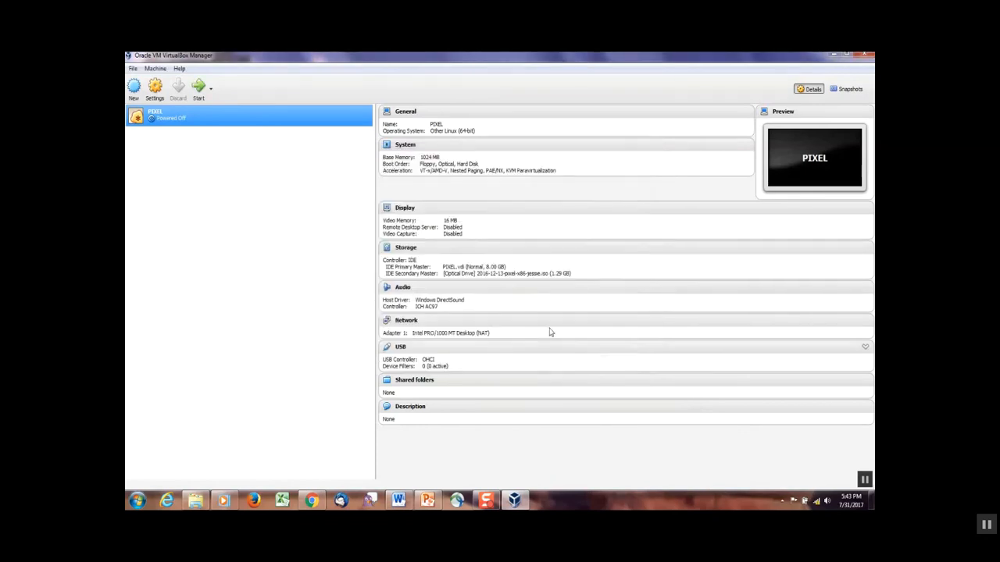
{"action": "mouse_move", "coordinate": [199, 87]}
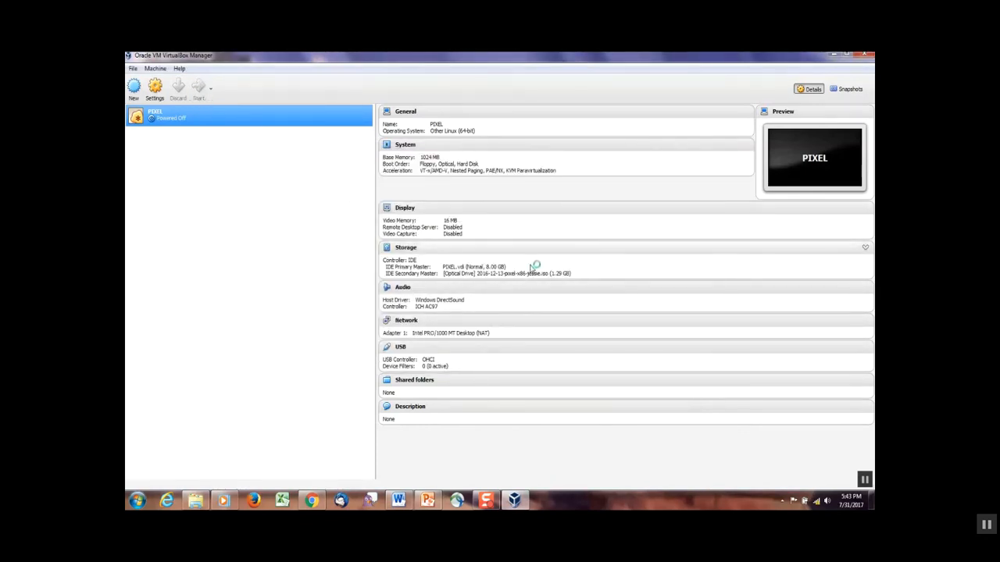
- Start the PIXEL VM to reach the Debian jessie with PIXEL boot countdown
{"action": "left_click", "coordinate": [198, 87]}
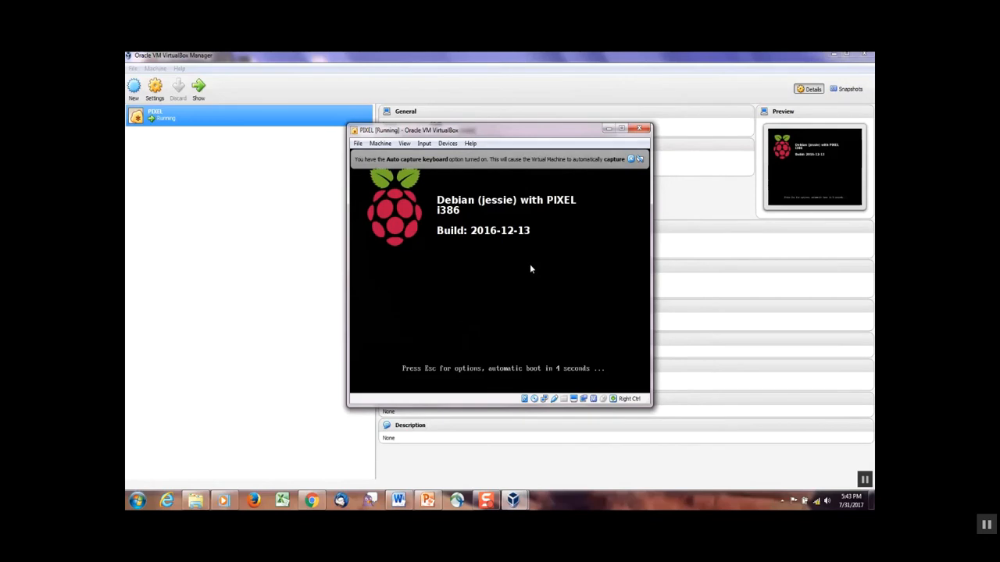
{"action": "mouse_move", "coordinate": [562, 294]}
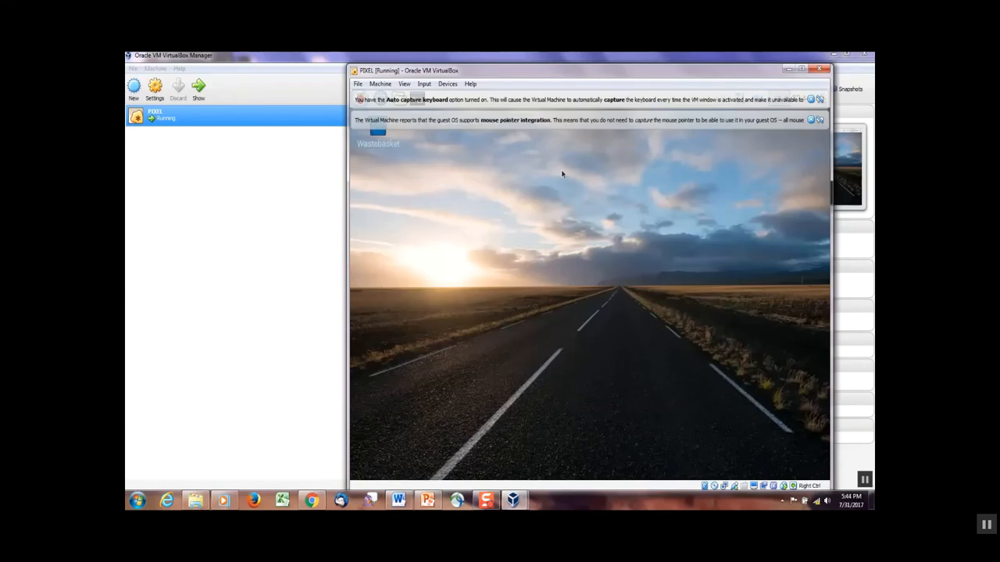
{"action": "mouse_move", "coordinate": [495, 206]}
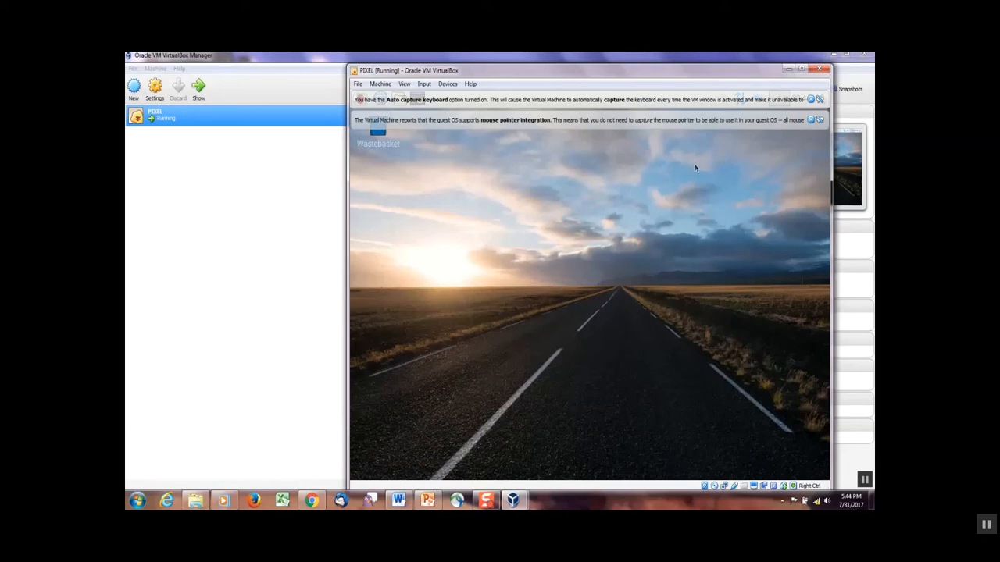
- Dismiss the guest notices, browse PIXEL's Programming and Accessories apps, and view the VM File menu
{"action": "left_click", "coordinate": [820, 120]}
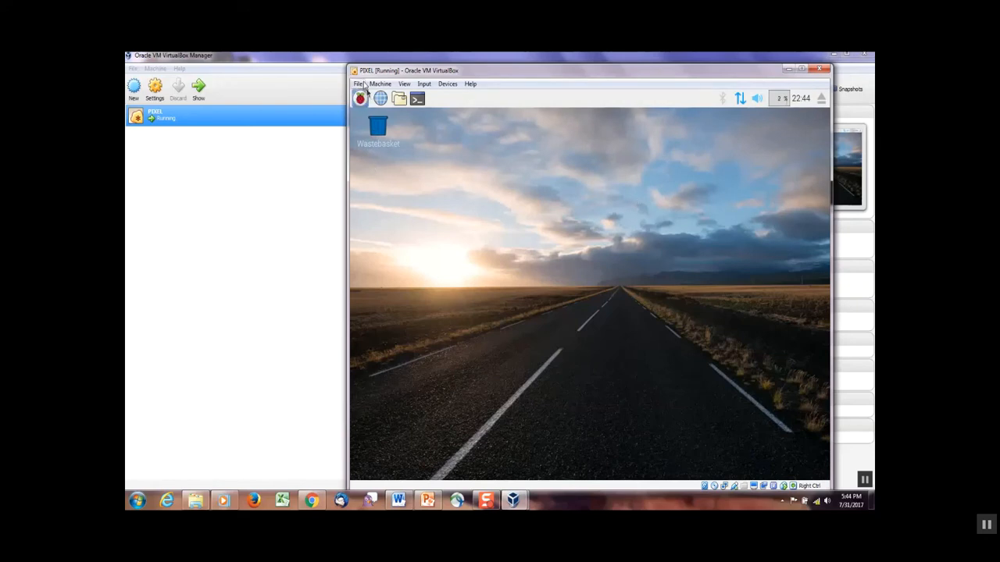
{"action": "left_click", "coordinate": [360, 98]}
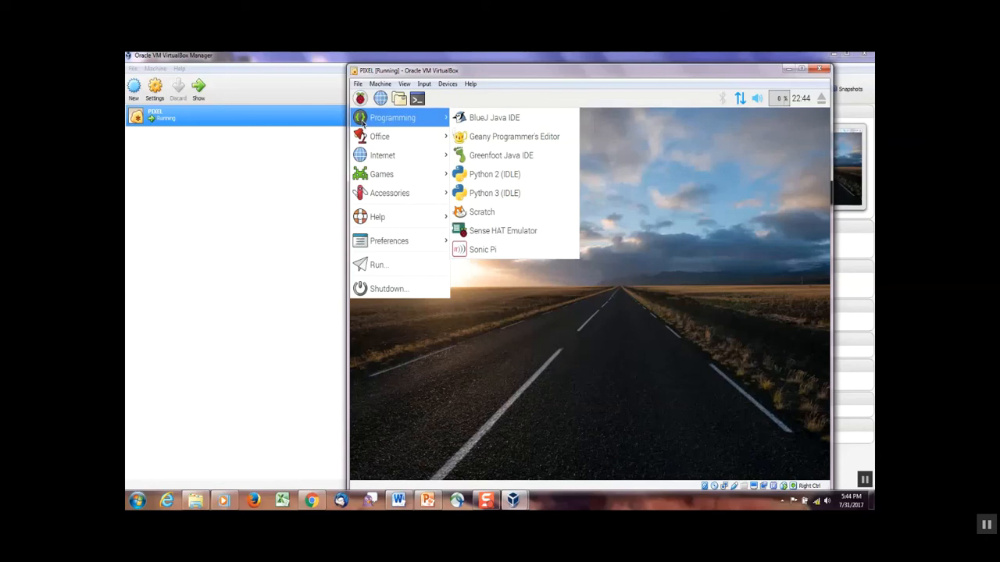
{"action": "mouse_move", "coordinate": [494, 117]}
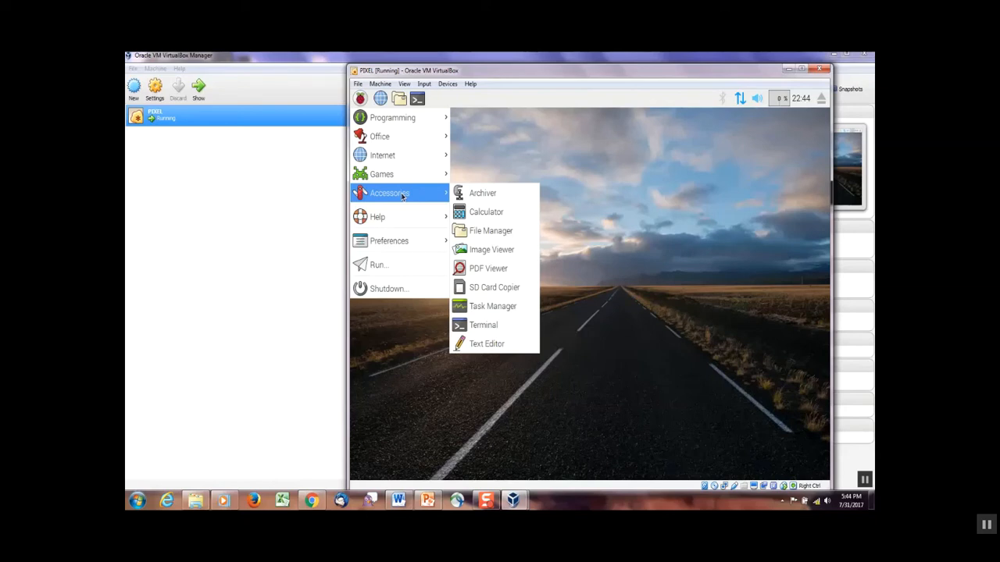
{"action": "left_click", "coordinate": [357, 84]}
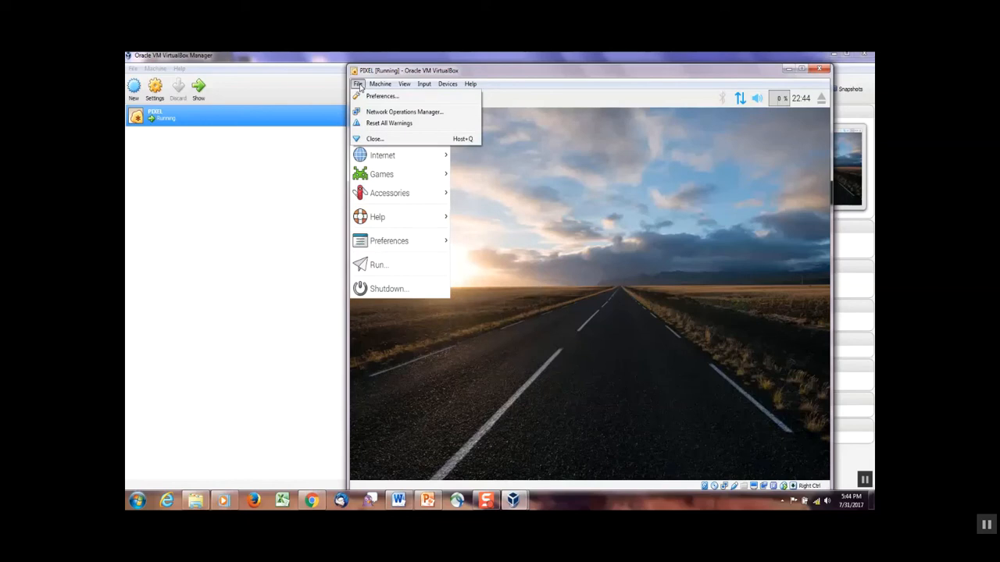
{"action": "left_click", "coordinate": [374, 138]}
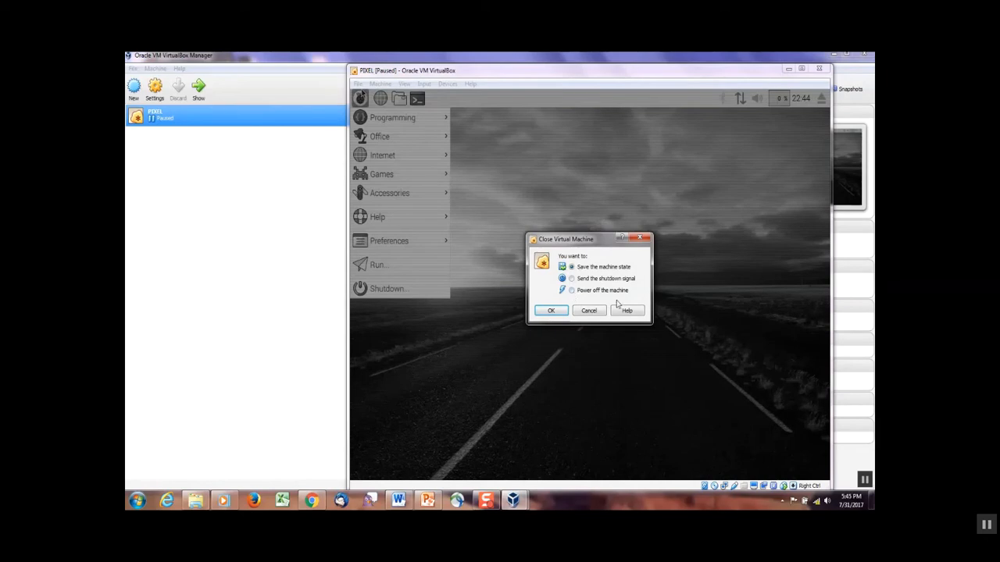
{"action": "left_click", "coordinate": [588, 310]}
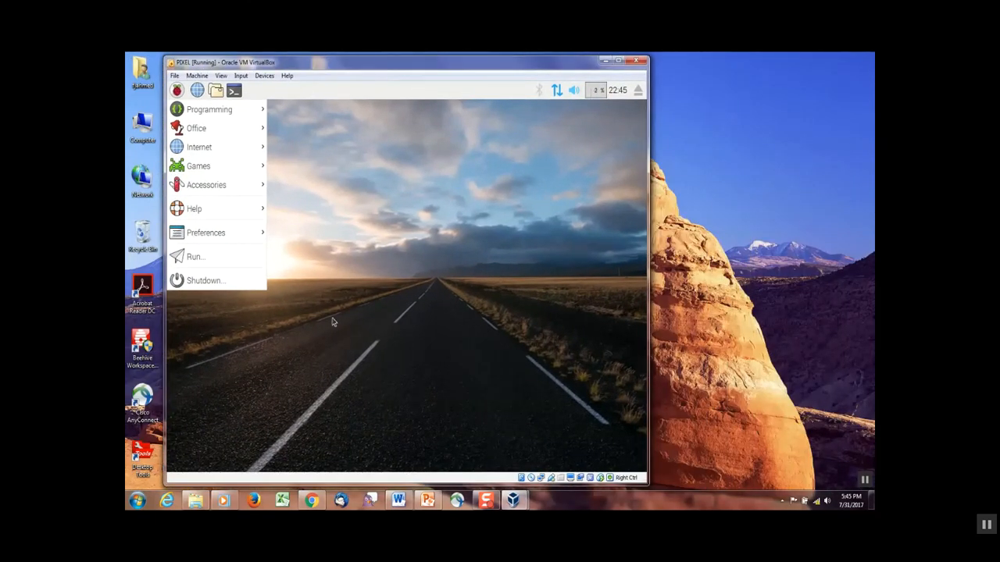
{"action": "mouse_move", "coordinate": [440, 256]}
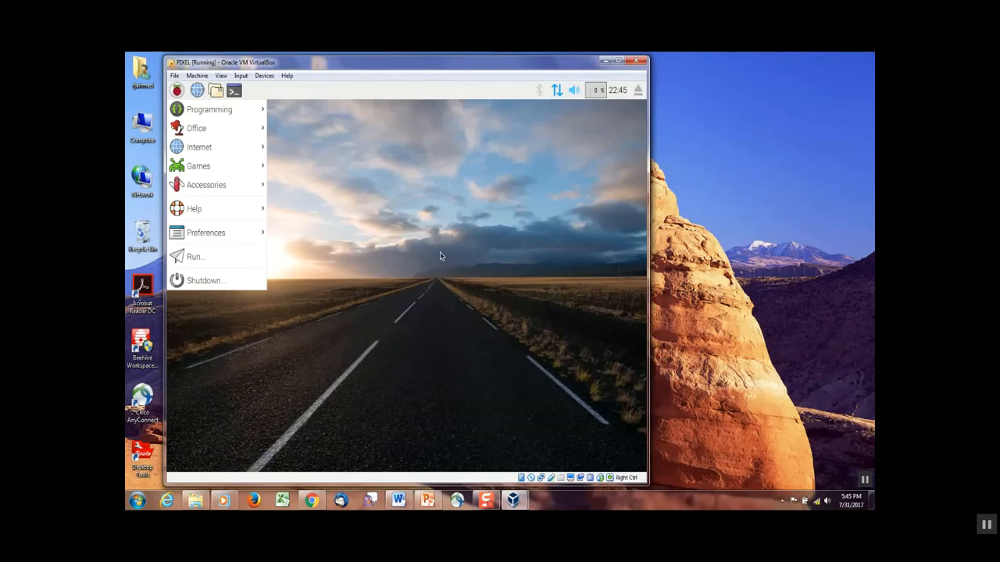